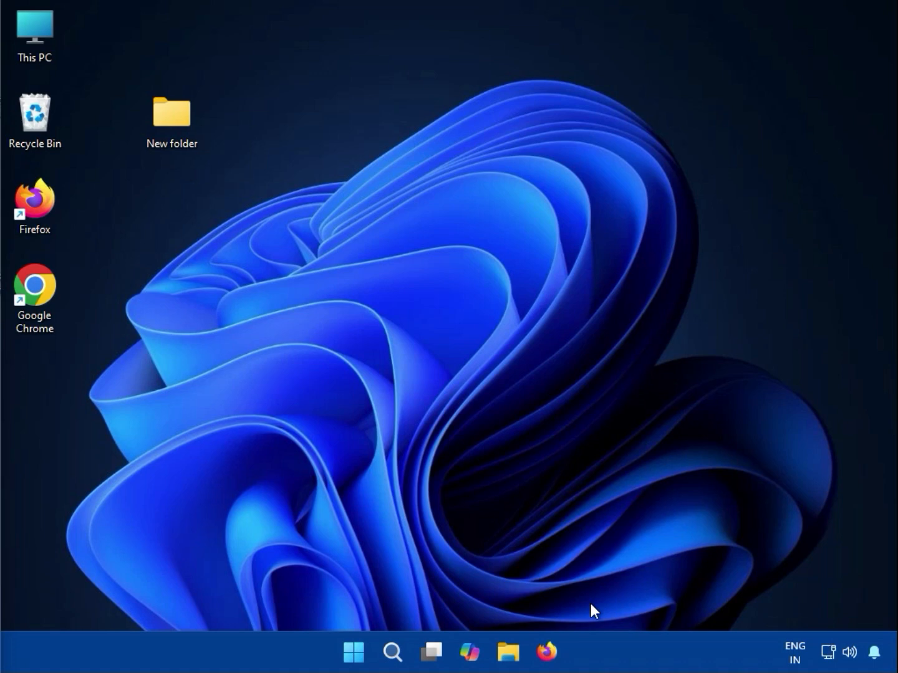
mouse_move(546, 652)
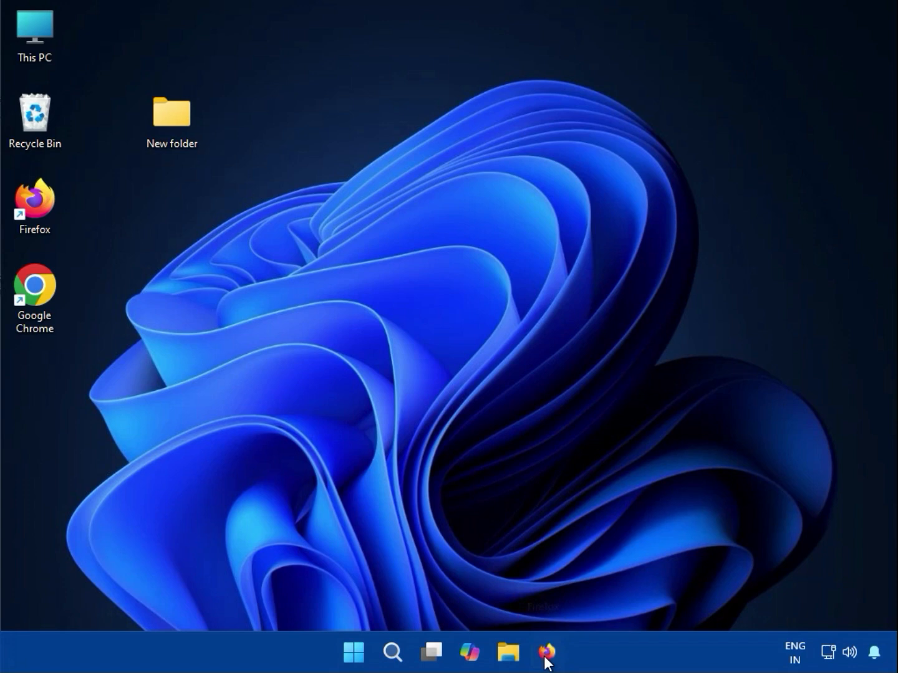
Launch Firefox from the taskbar, showing Google results for 'hp'.
left_click(545, 652)
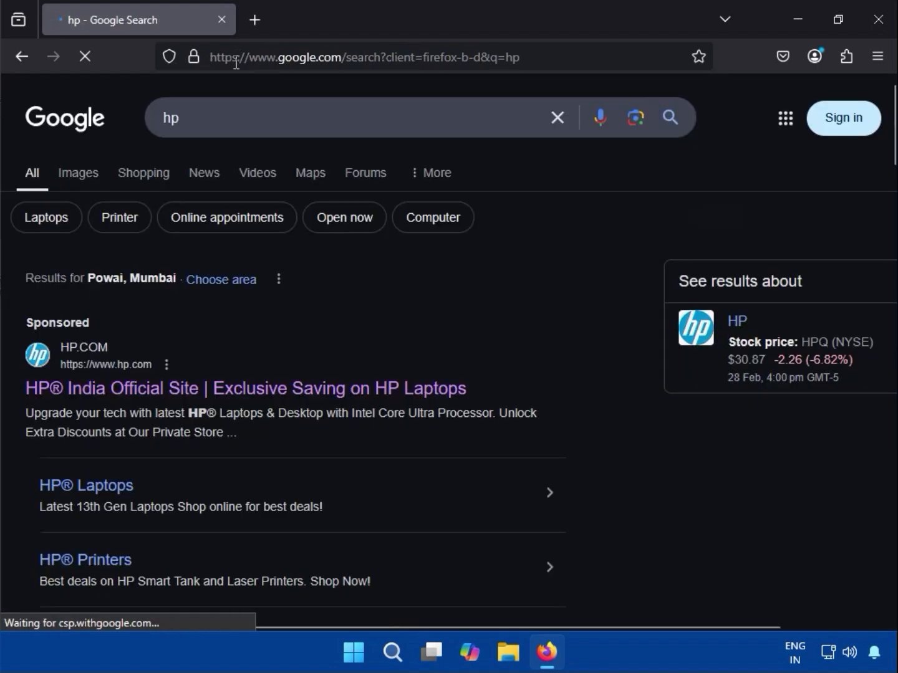
Go to HP.COM and reach the Software & Drivers support page in a new tab.
left_click(150, 388)
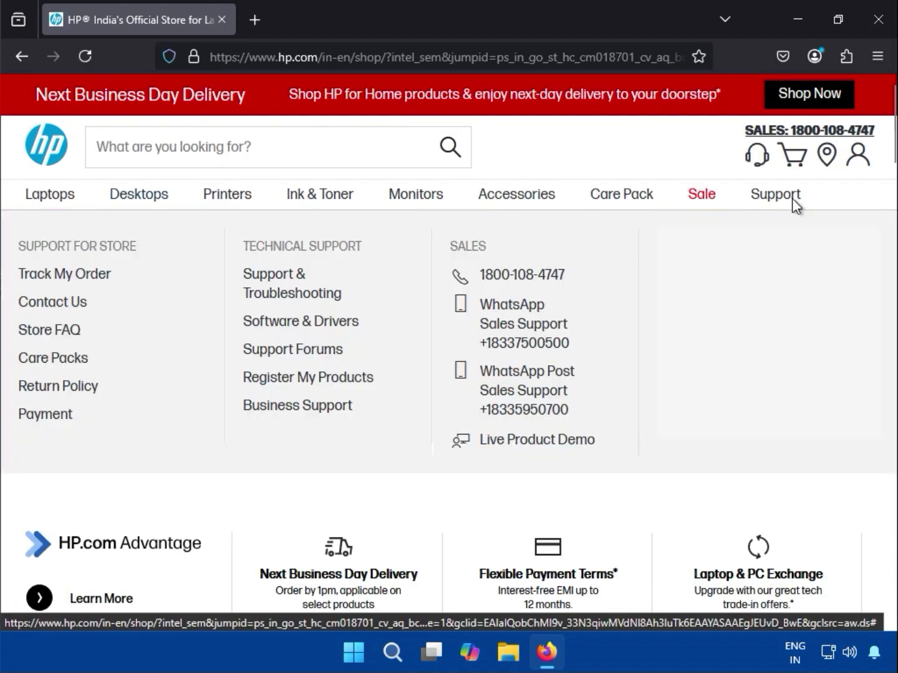
mouse_move(449, 270)
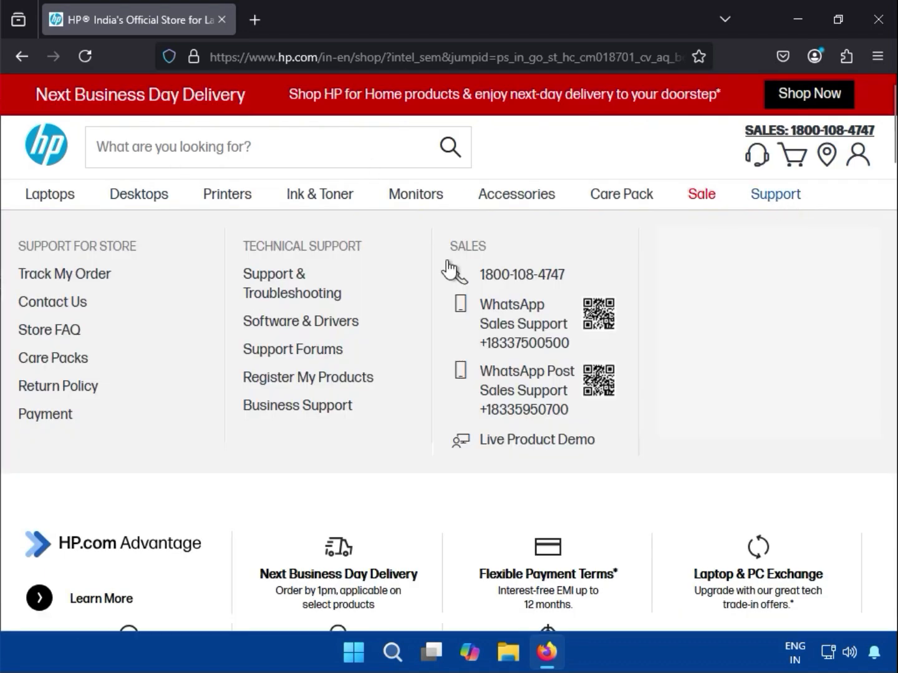
mouse_move(282, 329)
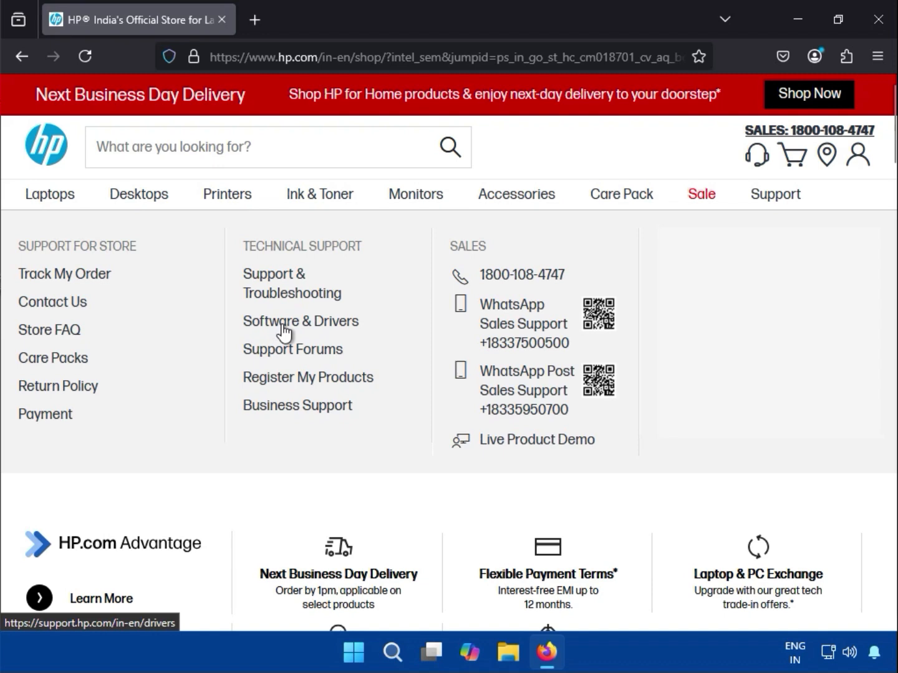
left_click(300, 322)
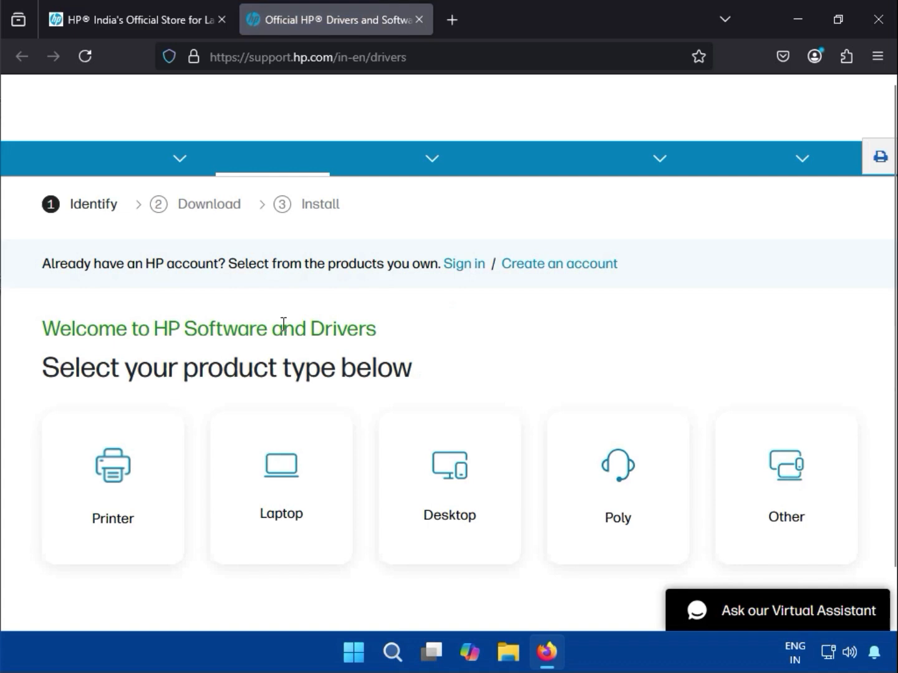
Choose Printer and find 'ink advantage 4278', selecting the HP DeskJet Ink Advantage 4278 All-in-One.
left_click(112, 489)
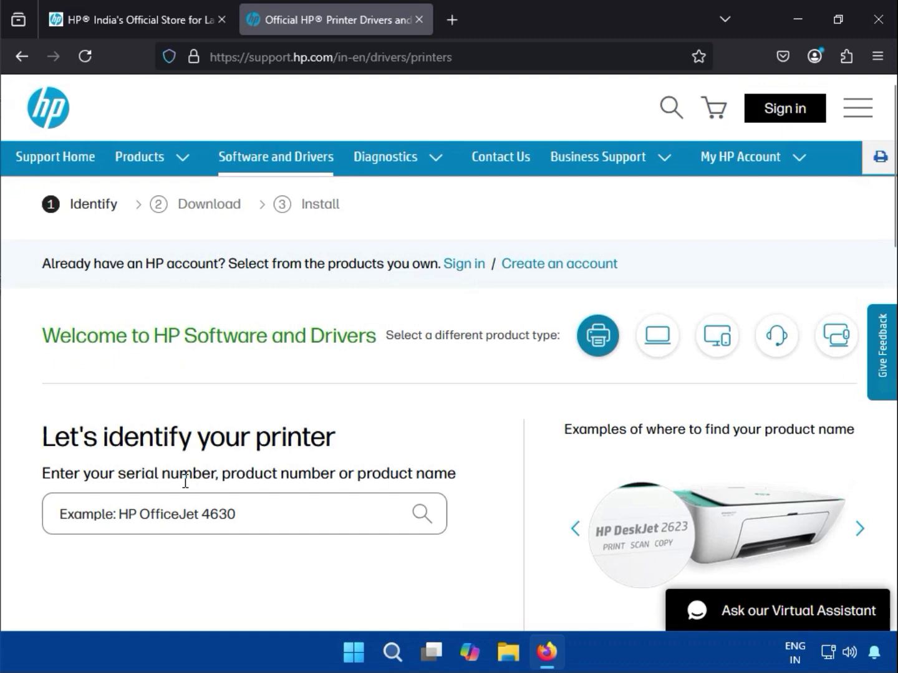
left_click(243, 514)
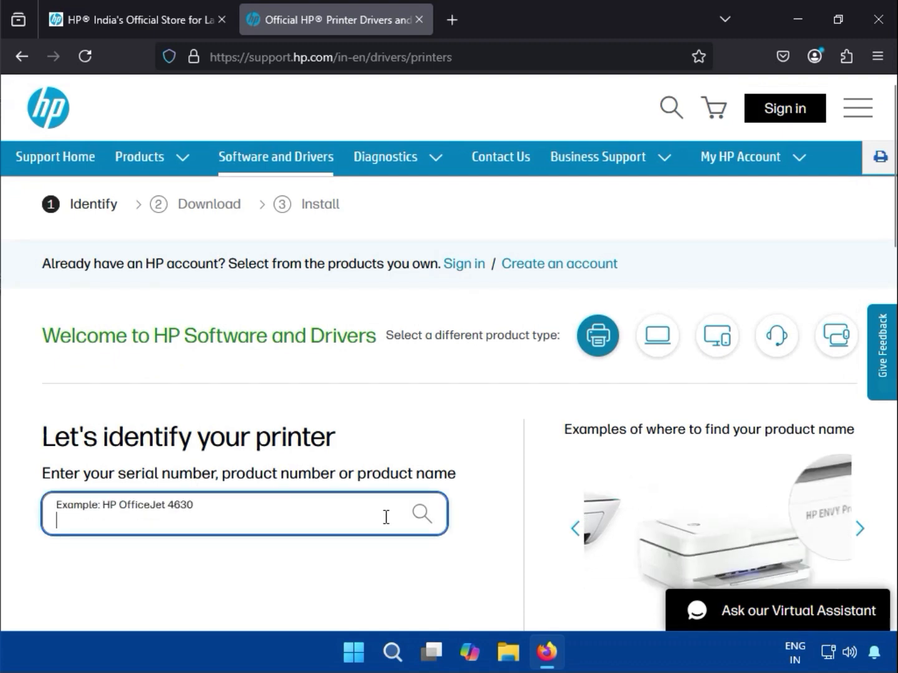
type("ink advantage 4278")
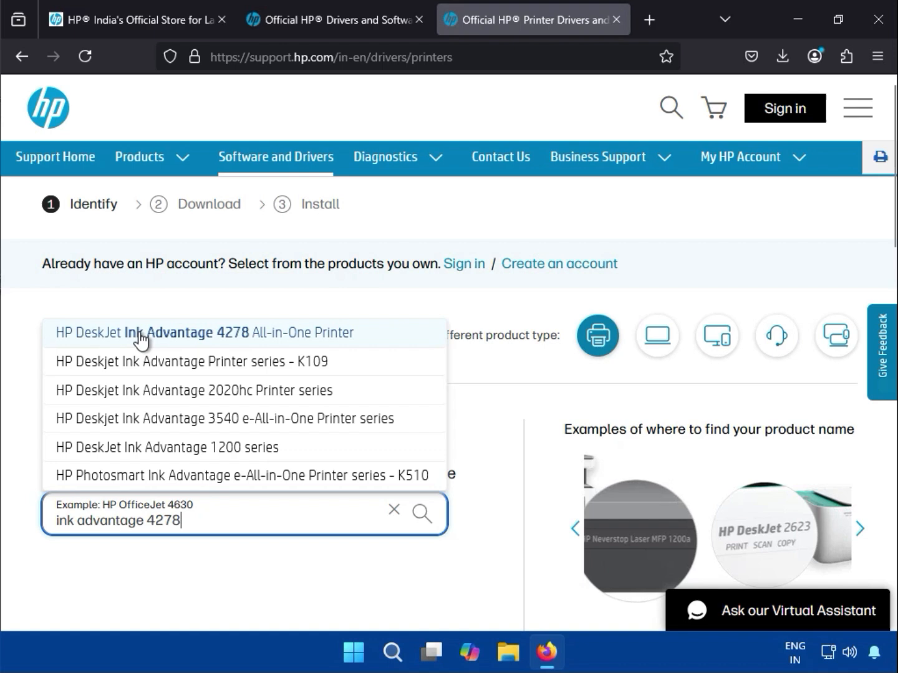
left_click(204, 332)
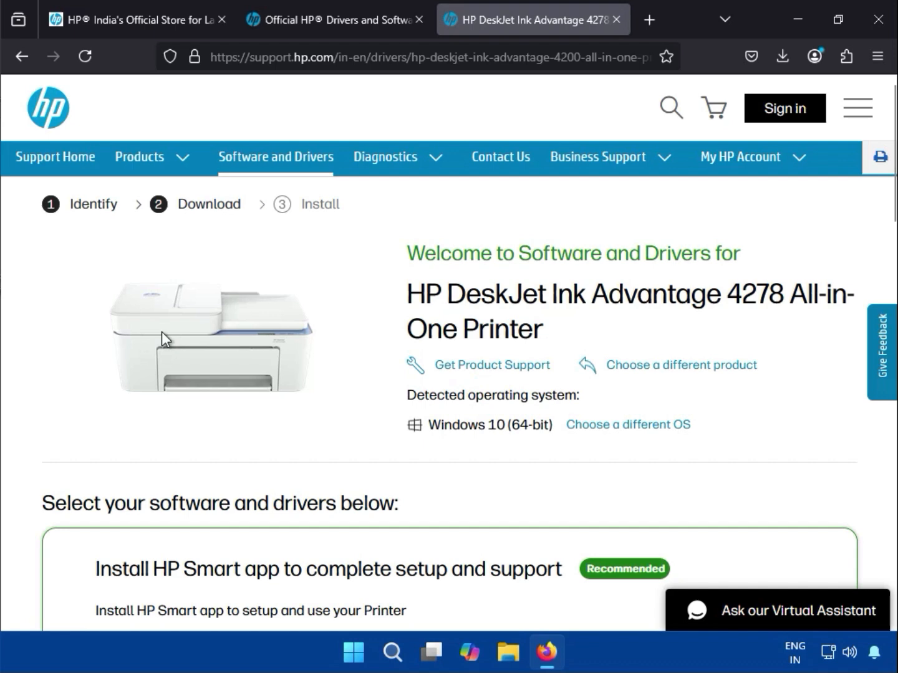
Change the detected operating system from Windows 10 (64-bit) to Windows 11.
scroll("down", 3)
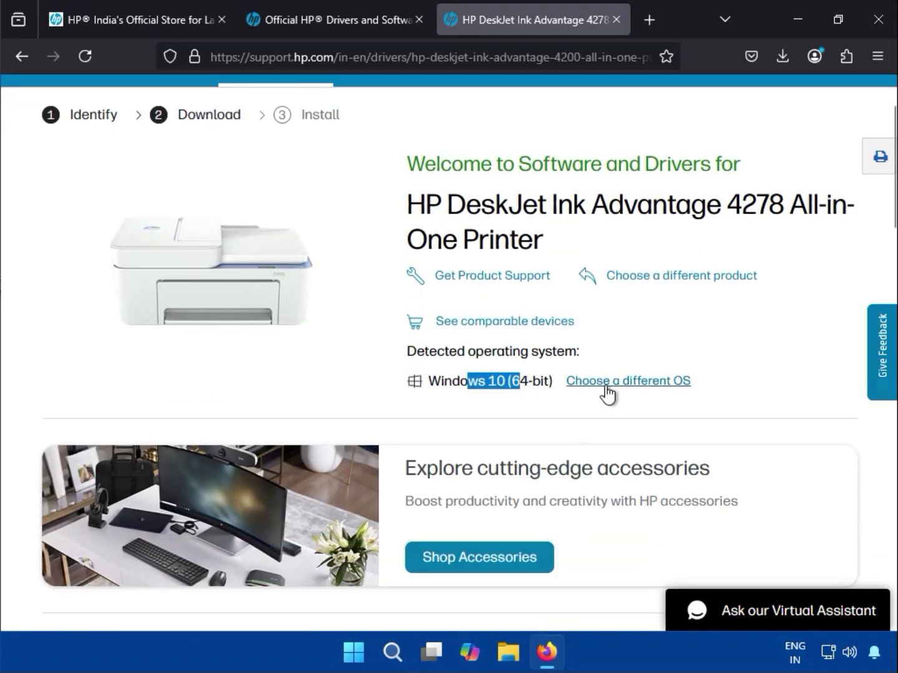
left_click(642, 376)
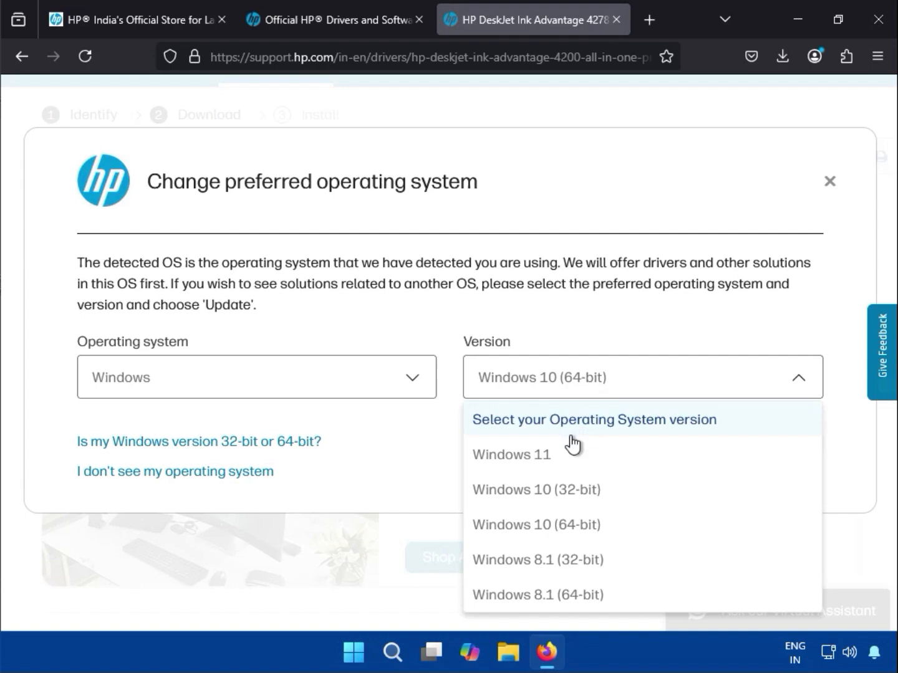
mouse_move(564, 456)
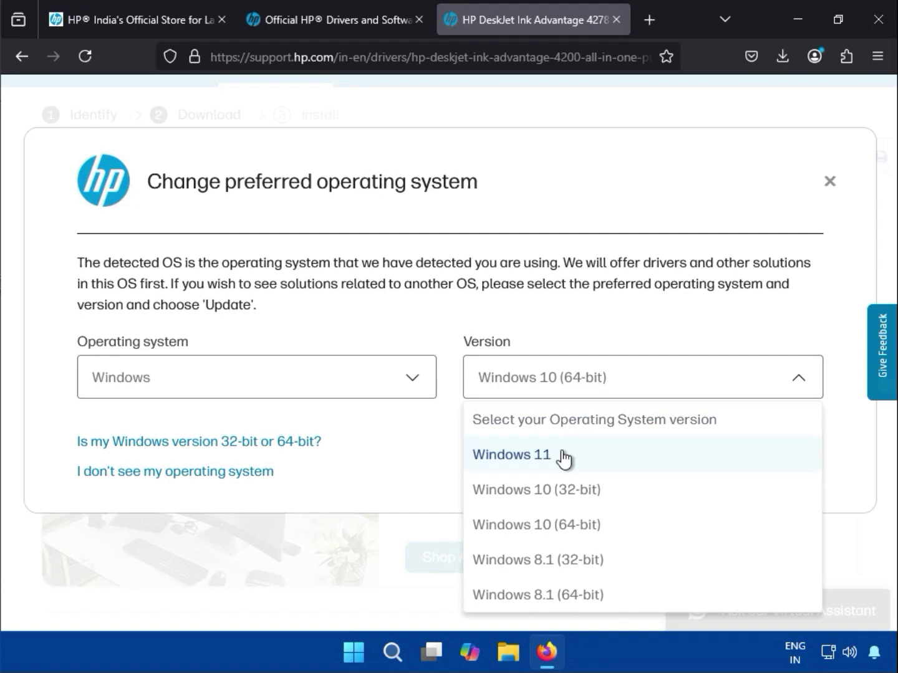
left_click(511, 454)
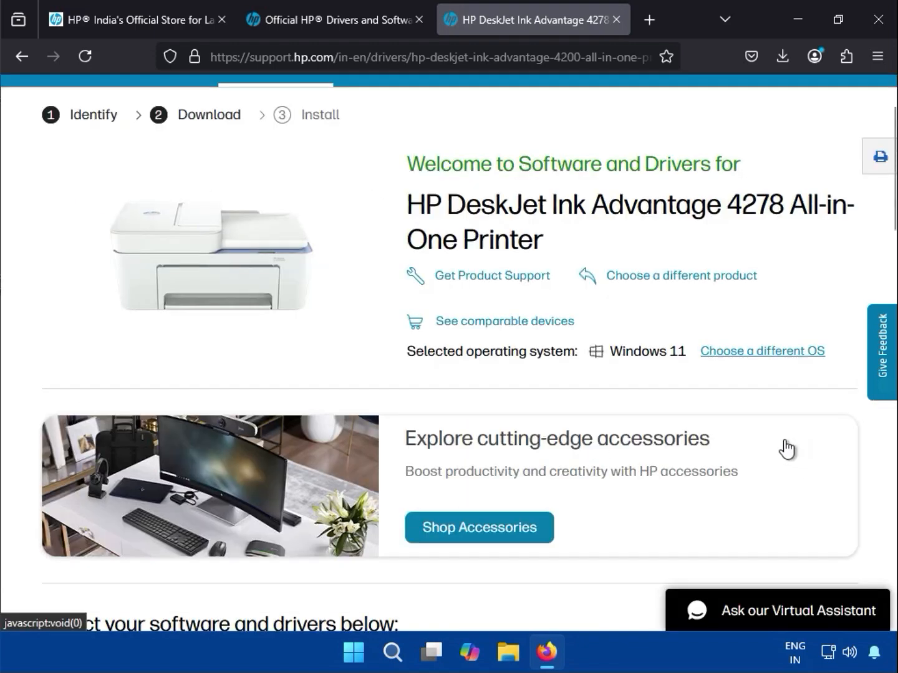
scroll("down", 3)
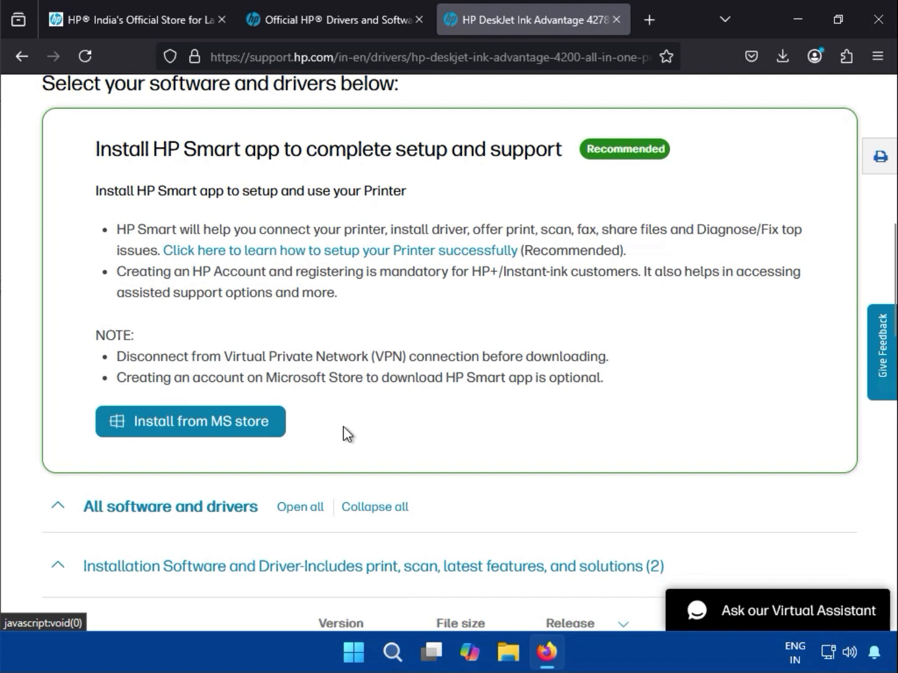
Expand the installation software section and compare the 323.4 MB offline package with the 18.4 MB Easy Start.
scroll("down", 3)
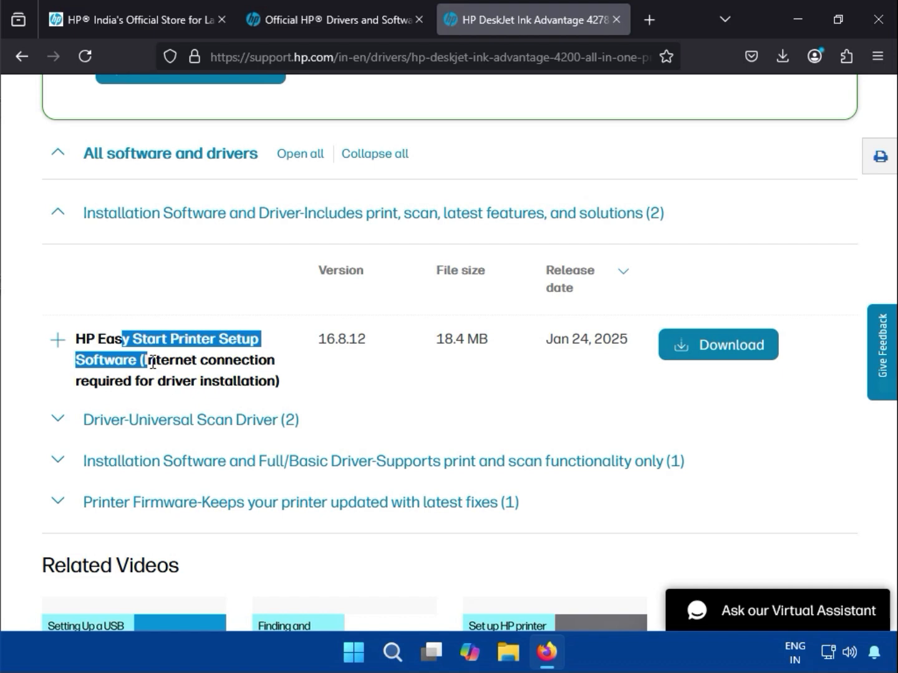
scroll("down", 3)
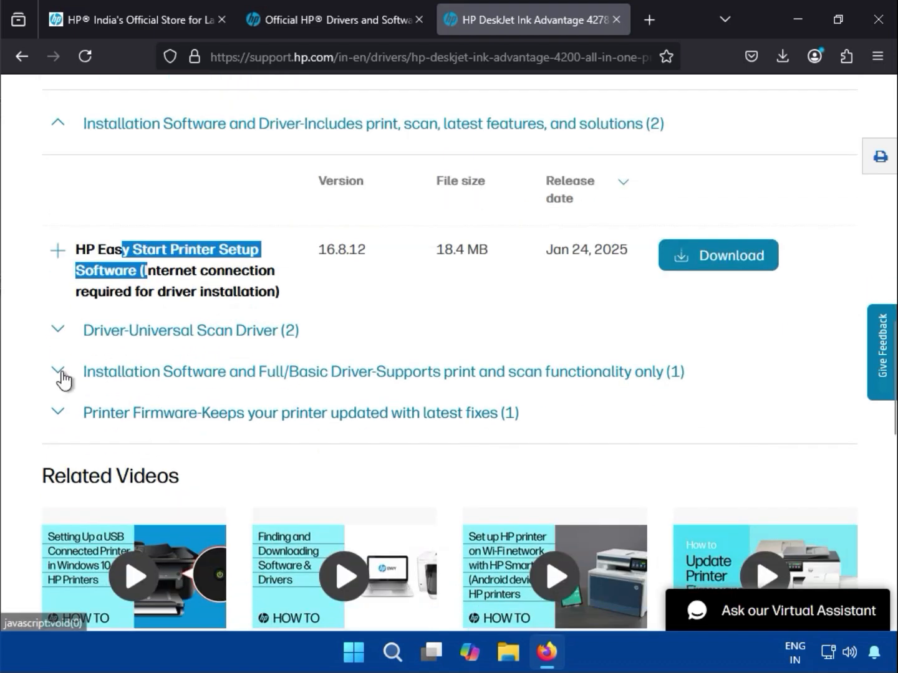
left_click(57, 371)
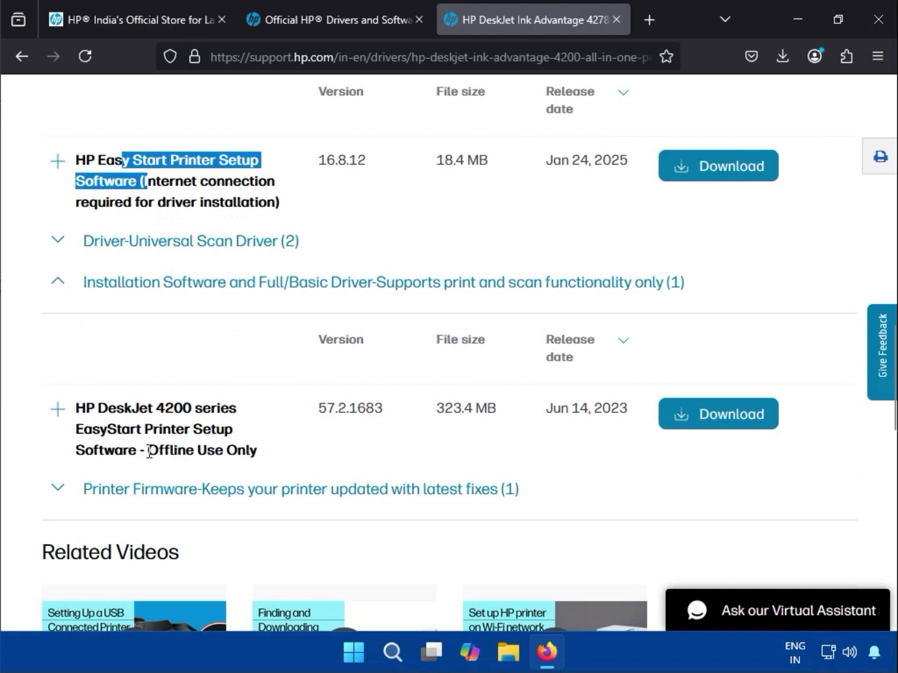
double_click(201, 449)
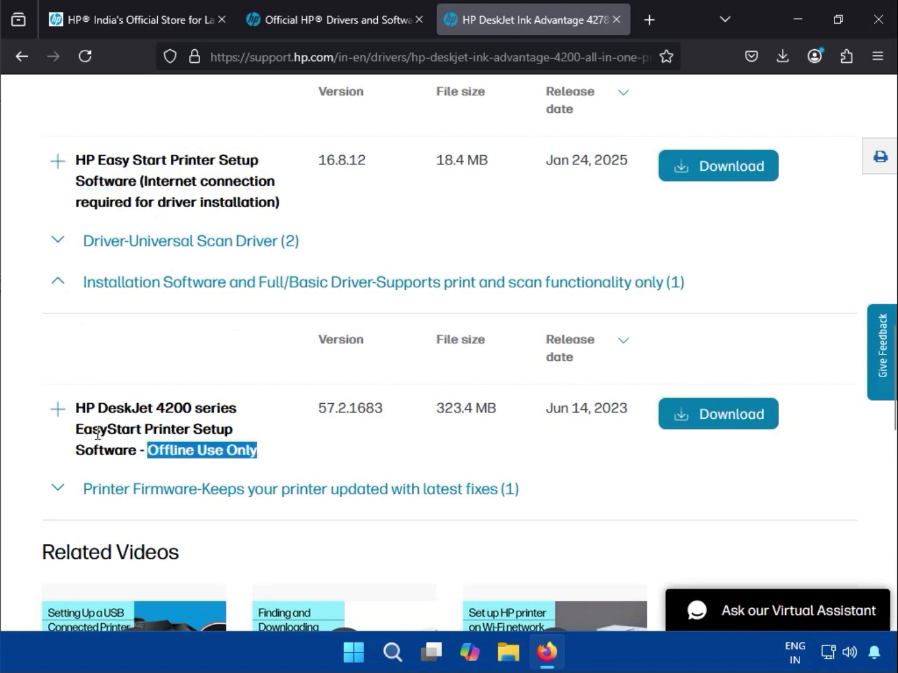
mouse_move(169, 424)
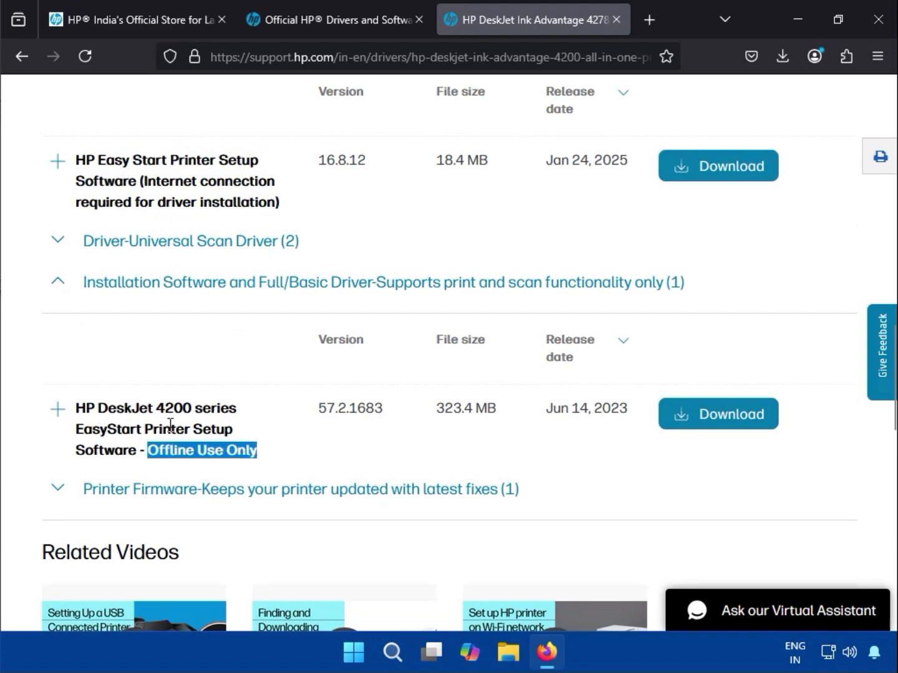
double_click(447, 409)
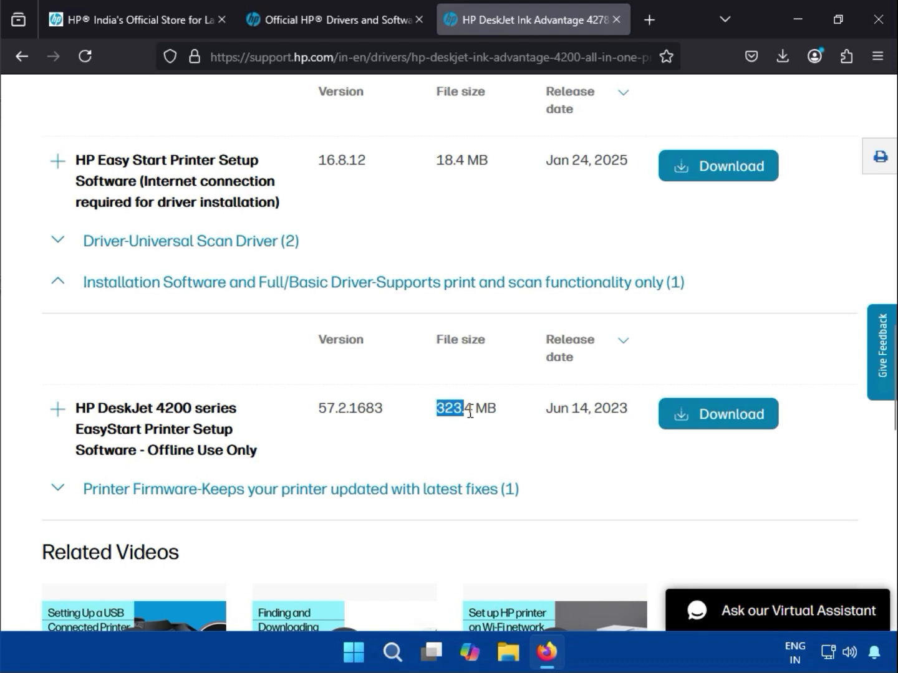
double_click(449, 159)
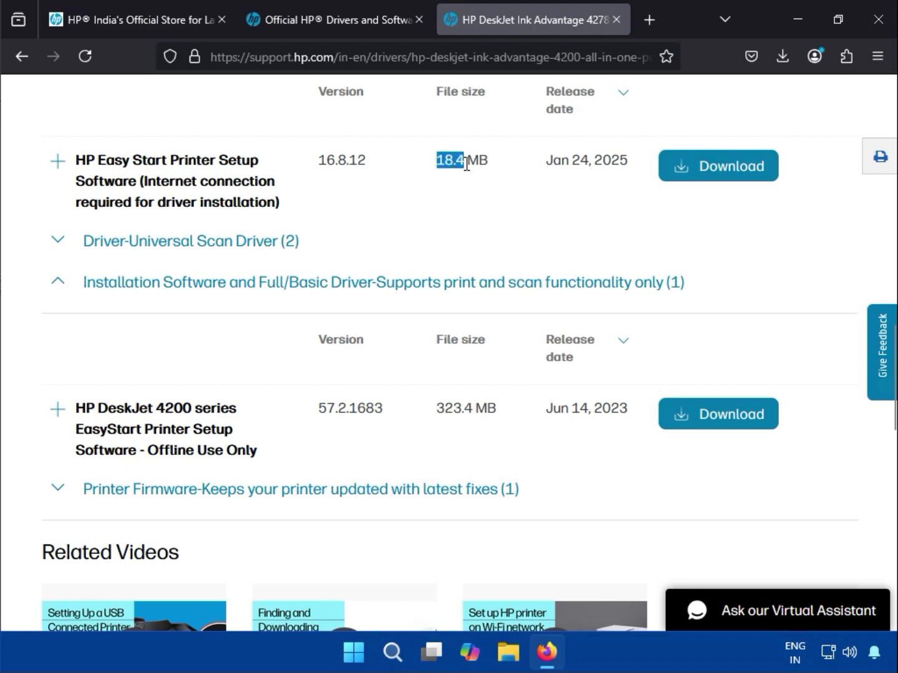
double_click(447, 408)
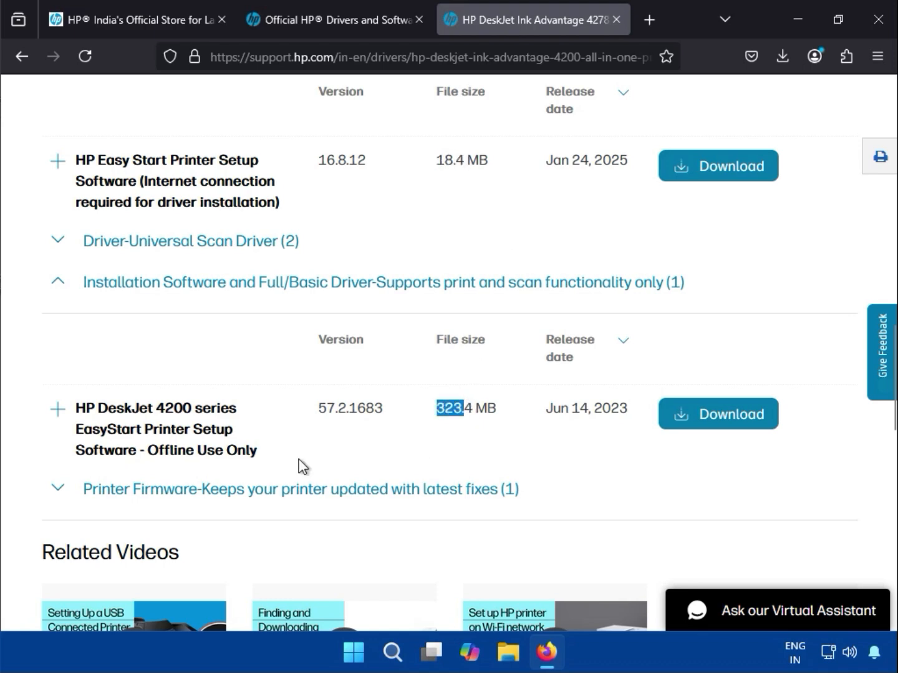
double_click(240, 450)
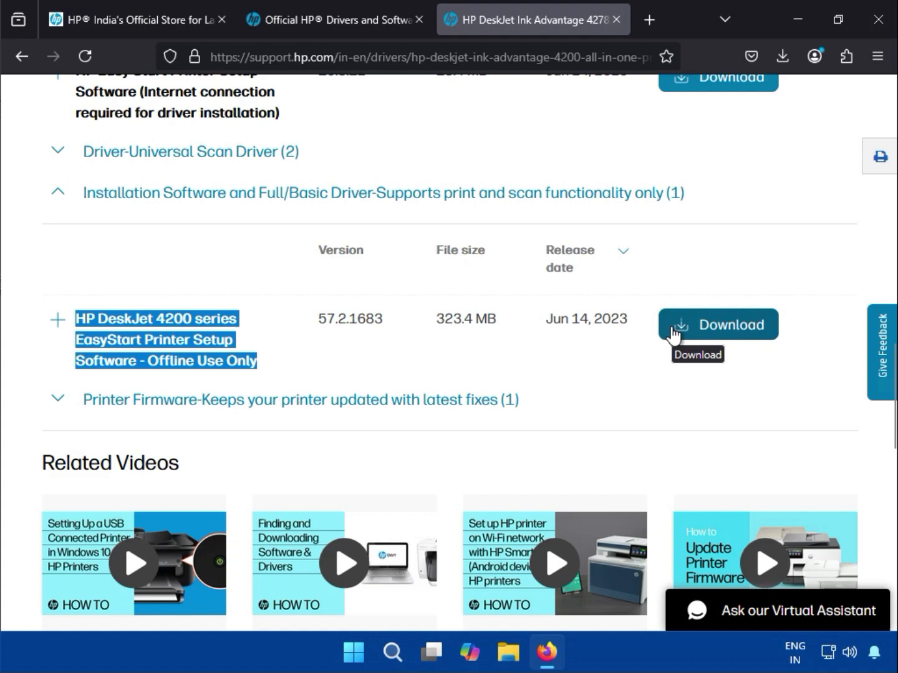
mouse_move(60, 411)
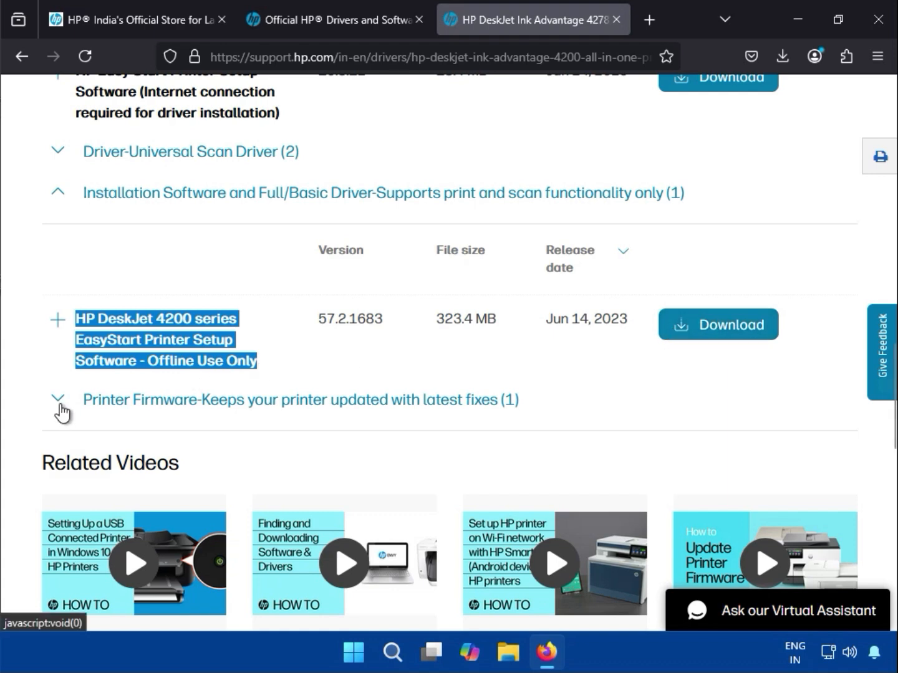
Expand the printer firmware section listing the DeskJet Ink Advantage 4200 firmware update.
left_click(57, 399)
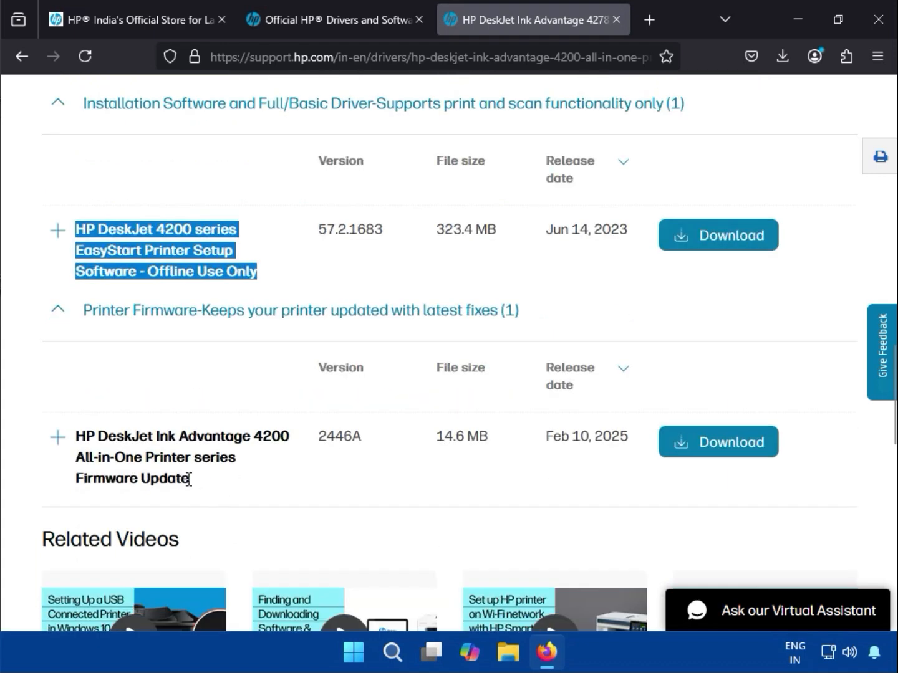
double_click(132, 479)
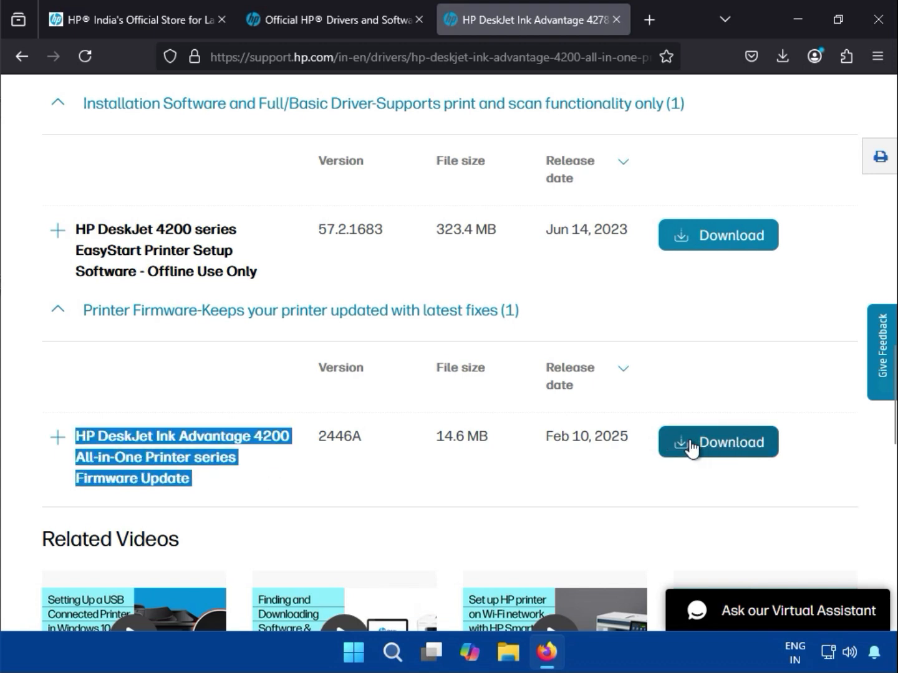
scroll("up", 3)
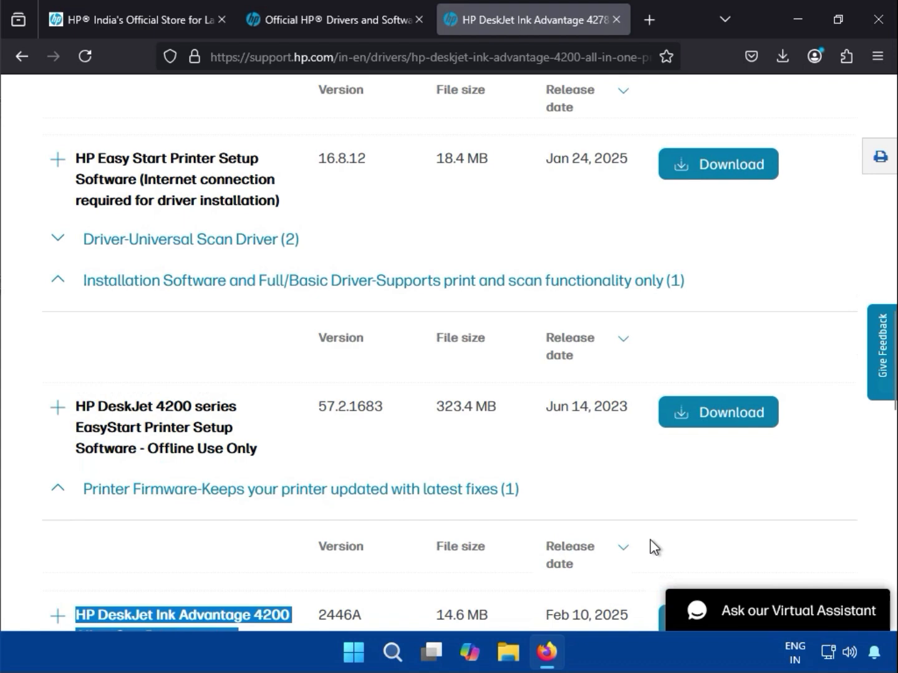
scroll("up", 3)
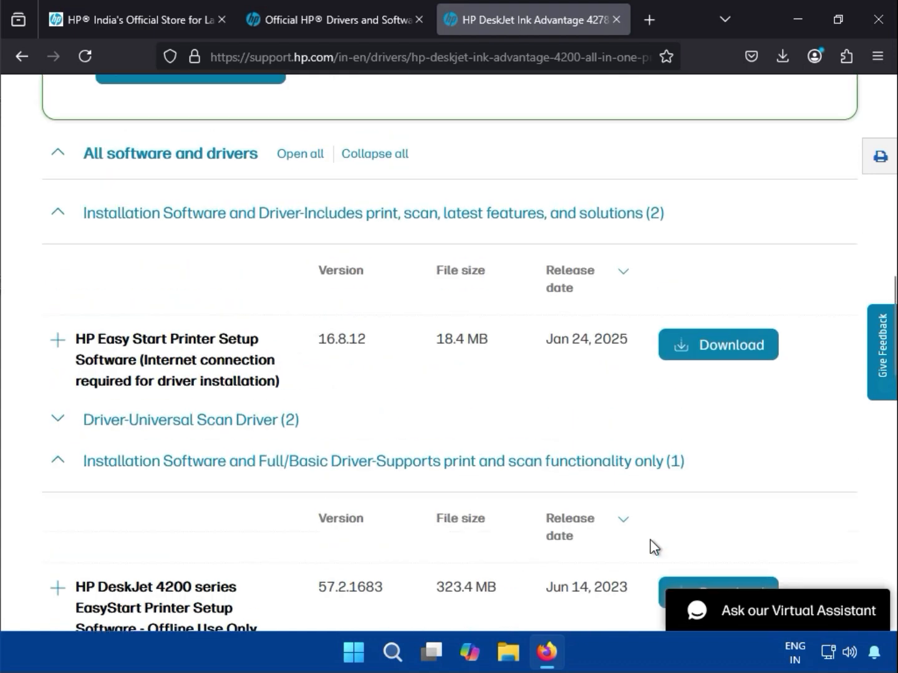
mouse_move(724, 354)
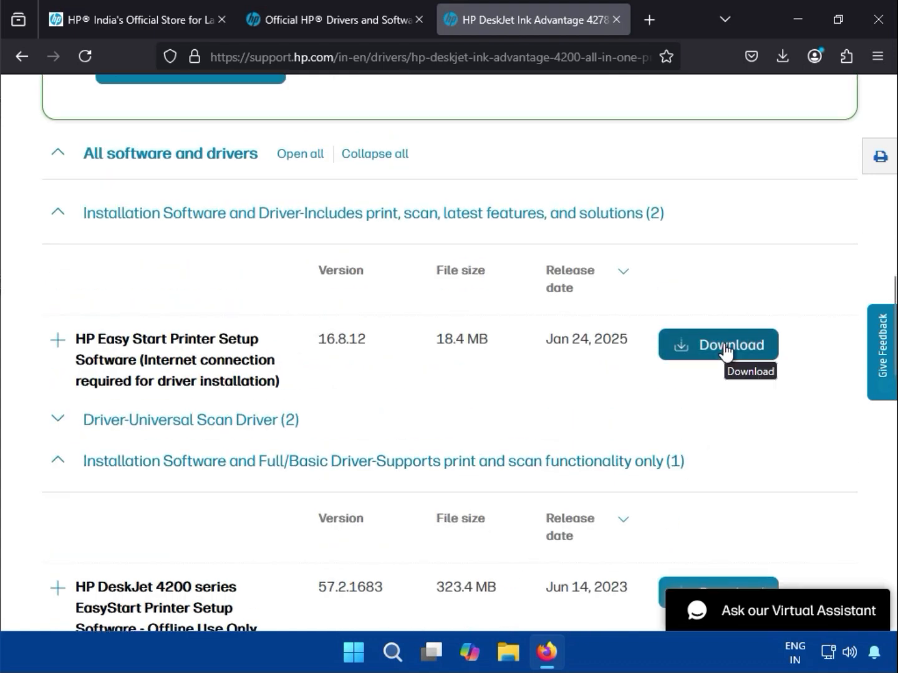
Download the HP Easy Start Printer Setup Software and run the installer .exe.
left_click(718, 344)
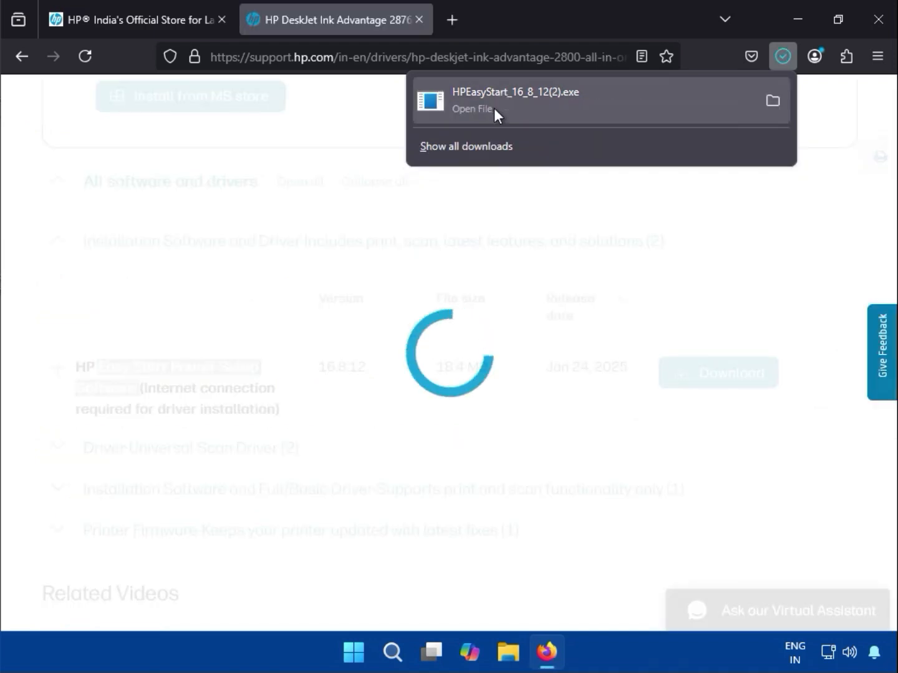
left_click(497, 111)
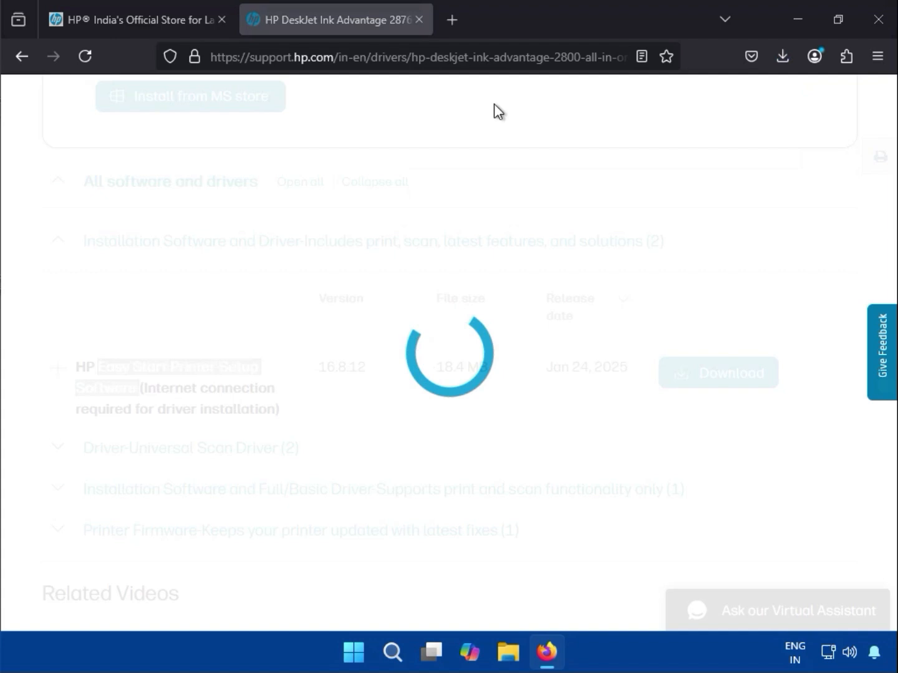
mouse_move(494, 115)
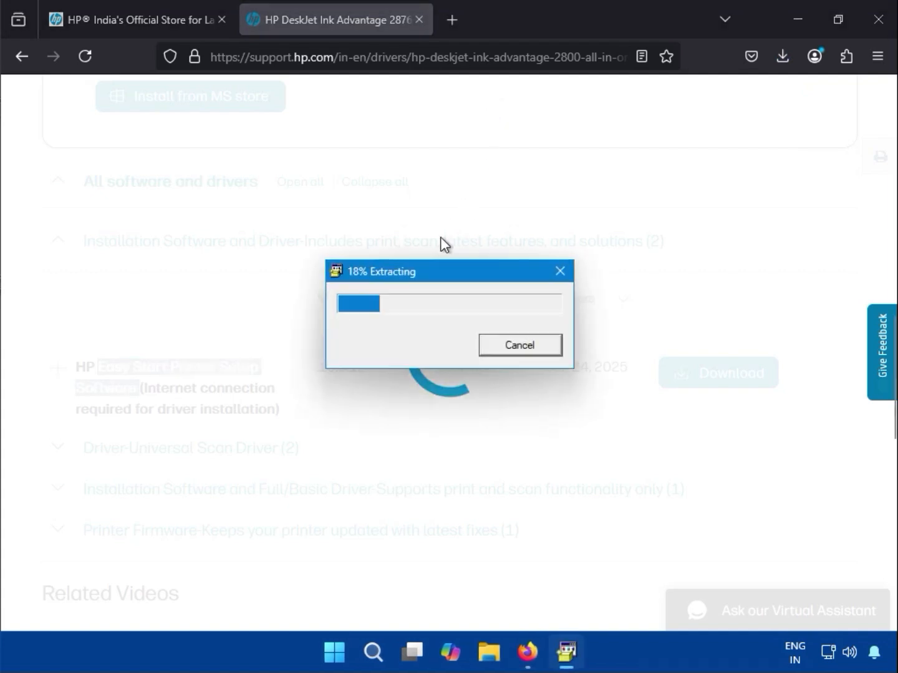
mouse_move(413, 292)
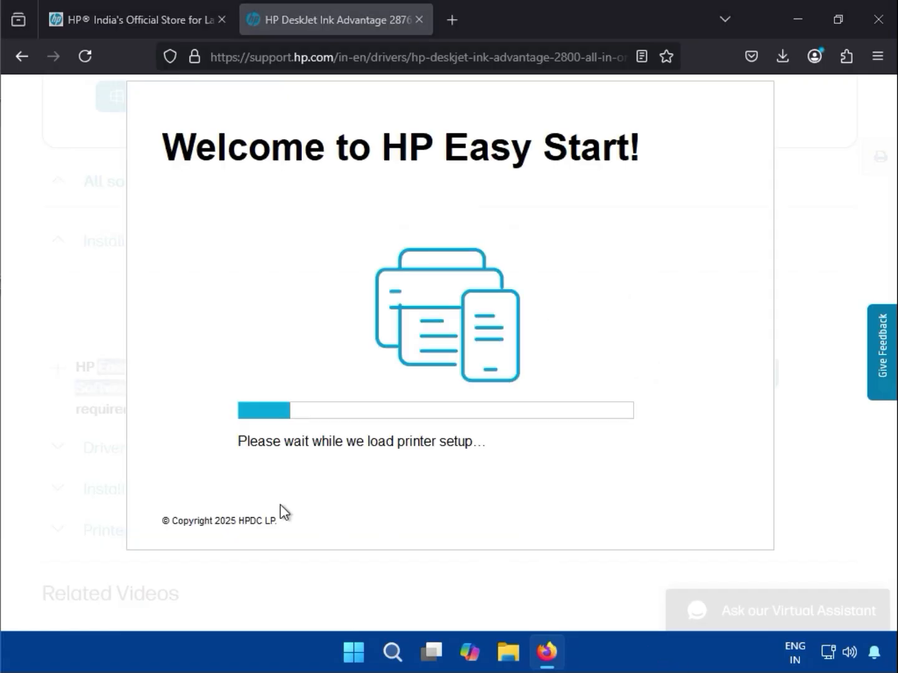
mouse_move(586, 357)
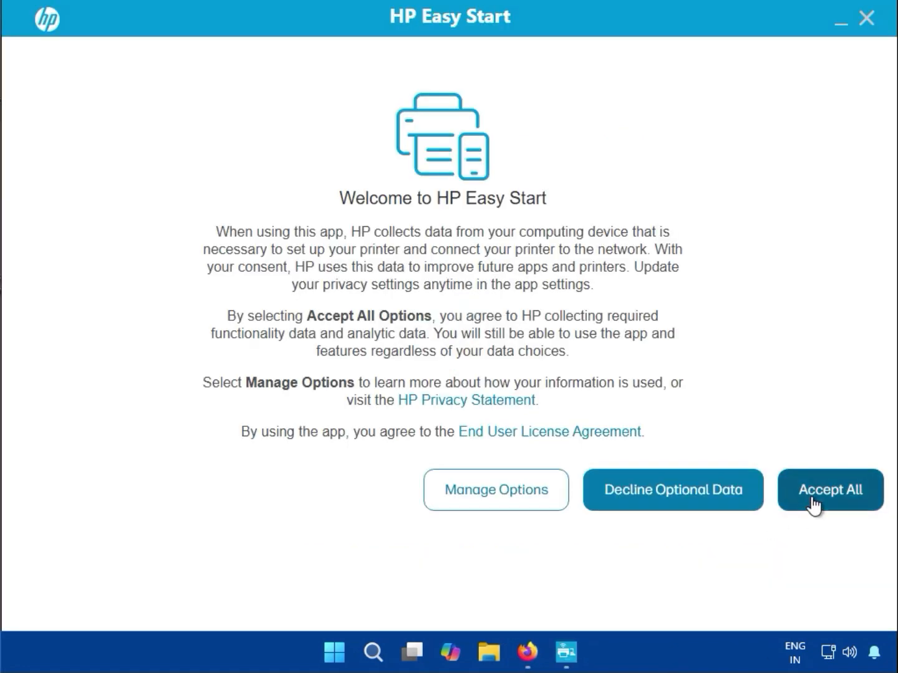
Accept all data collection and continue past the Wi-Fi/Ethernet checklist.
left_click(830, 490)
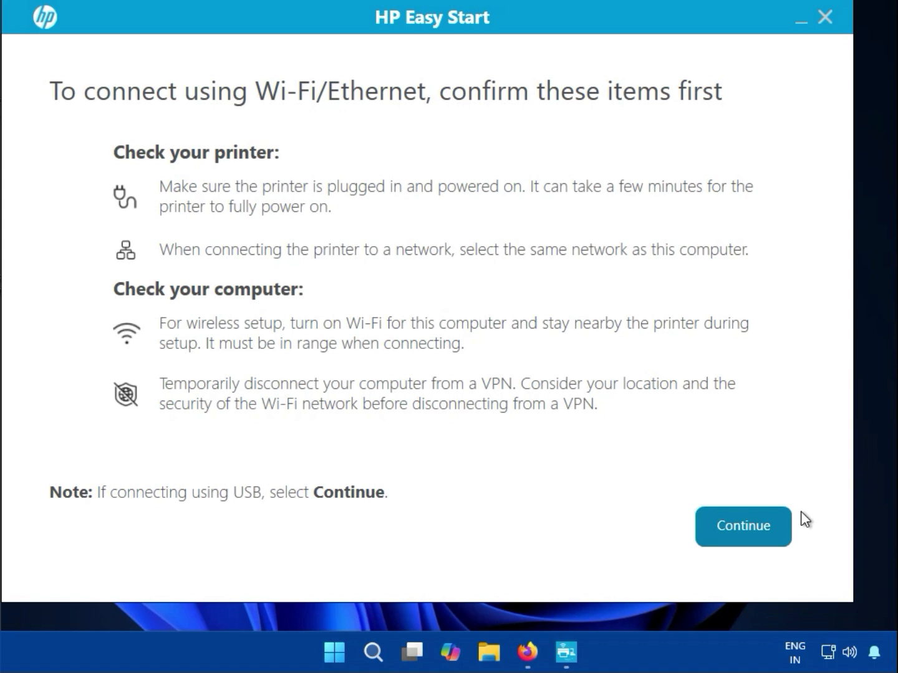
left_click(743, 526)
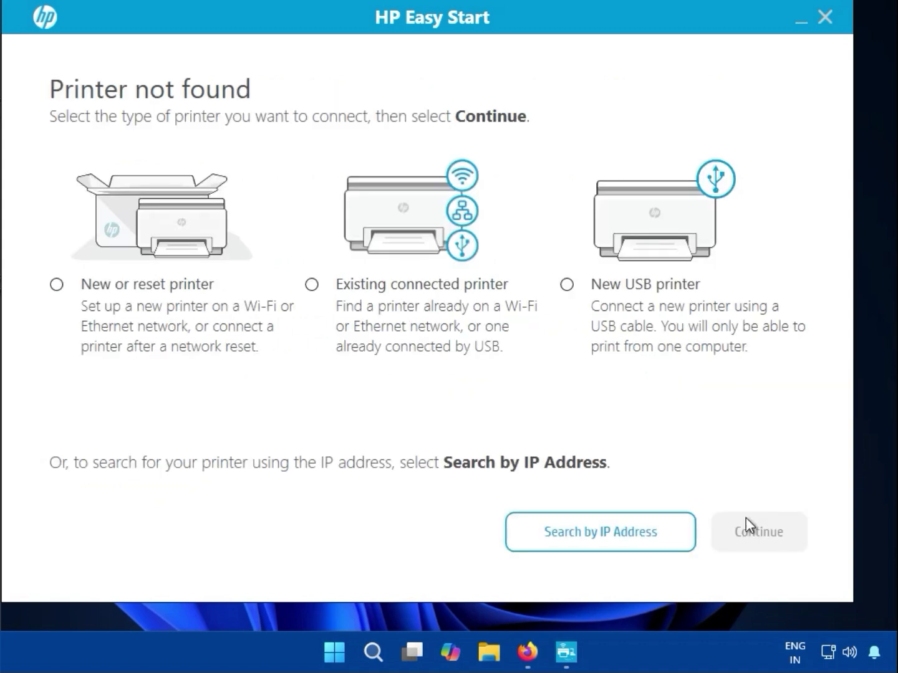
mouse_move(105, 305)
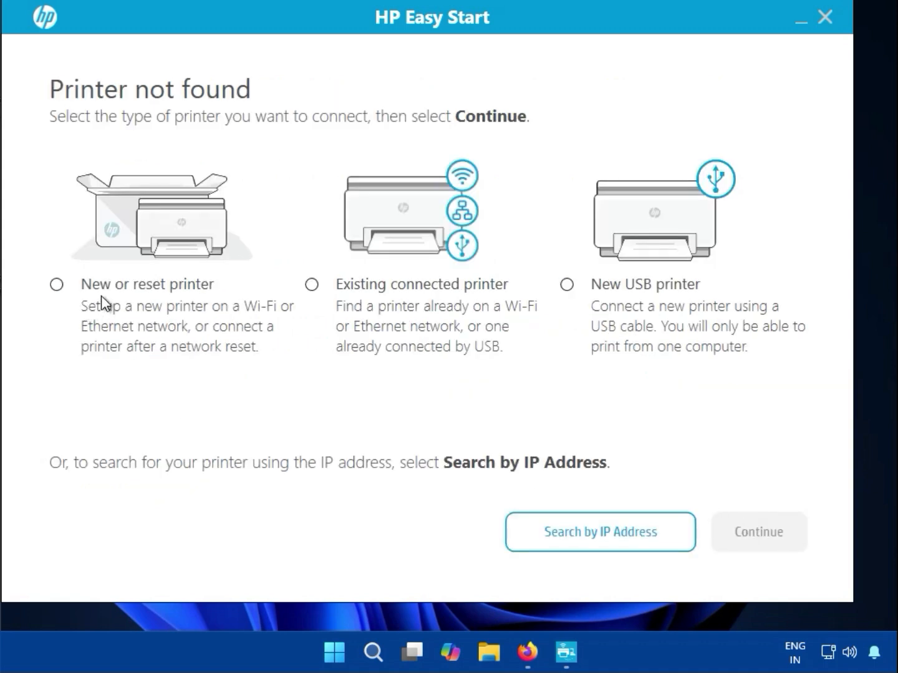
mouse_move(135, 298)
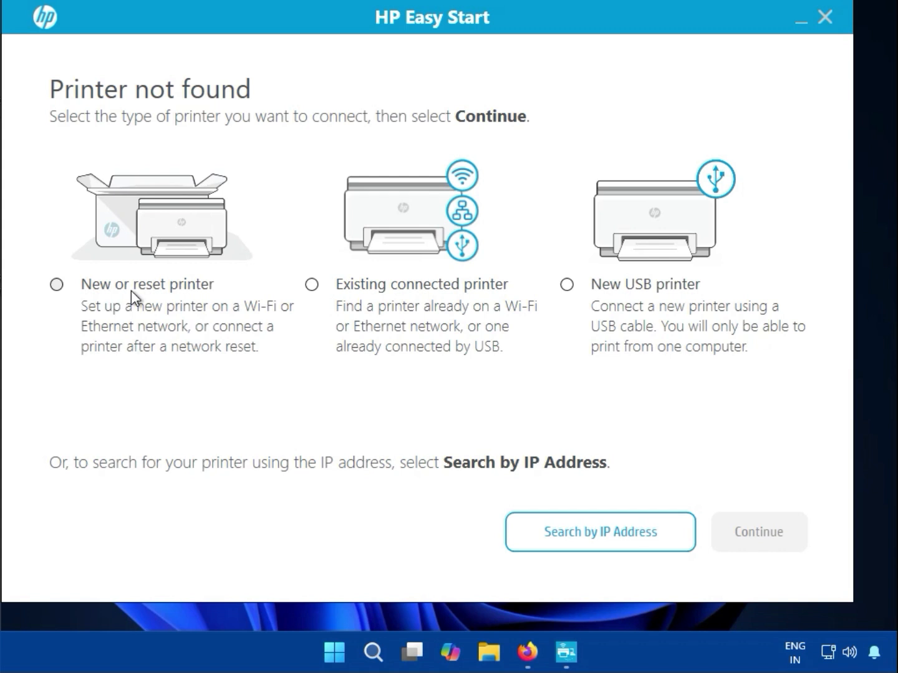
mouse_move(353, 297)
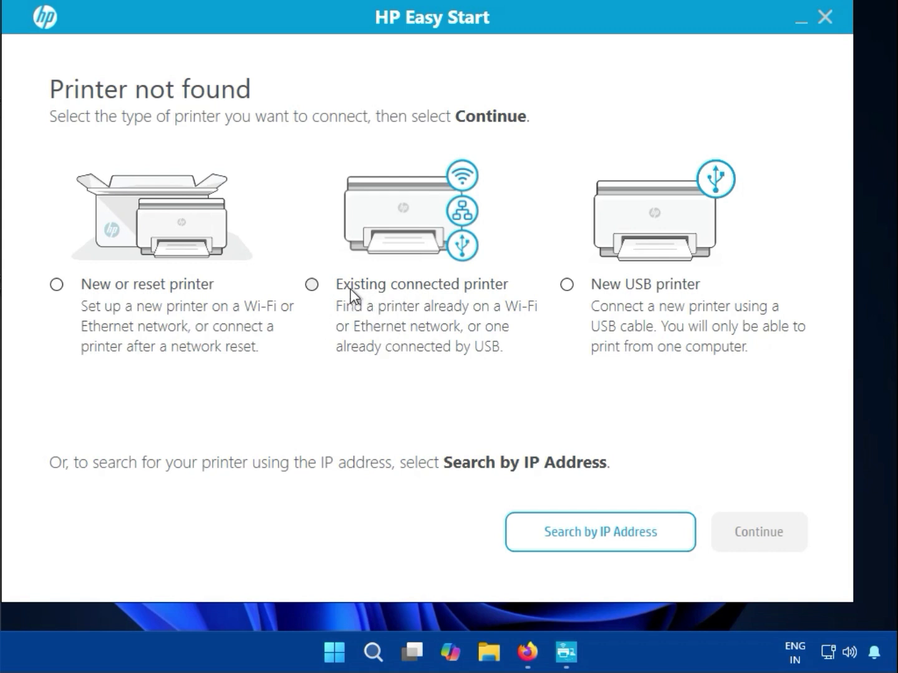
mouse_move(349, 293)
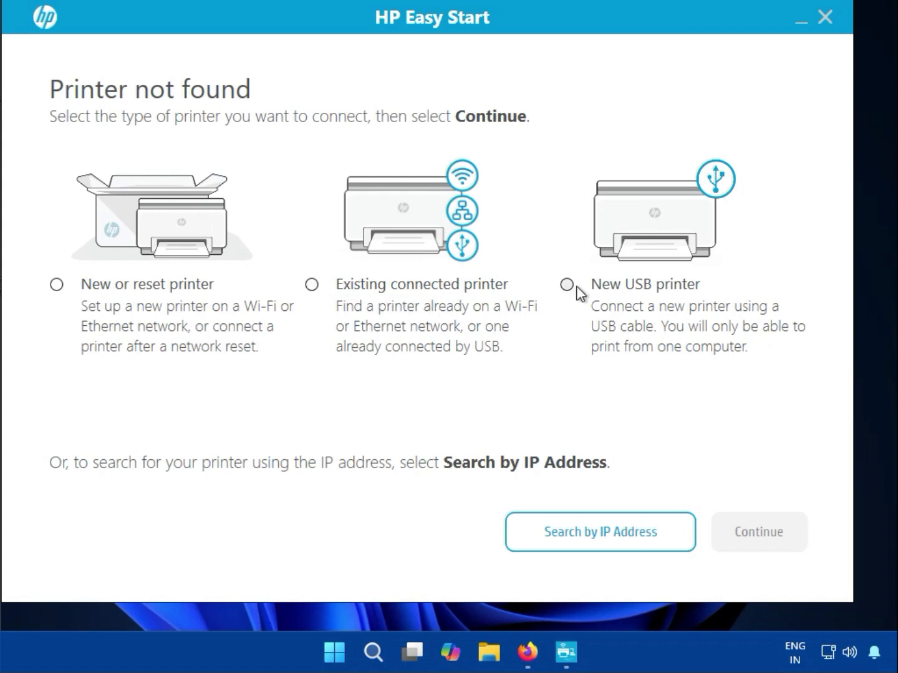
mouse_move(713, 177)
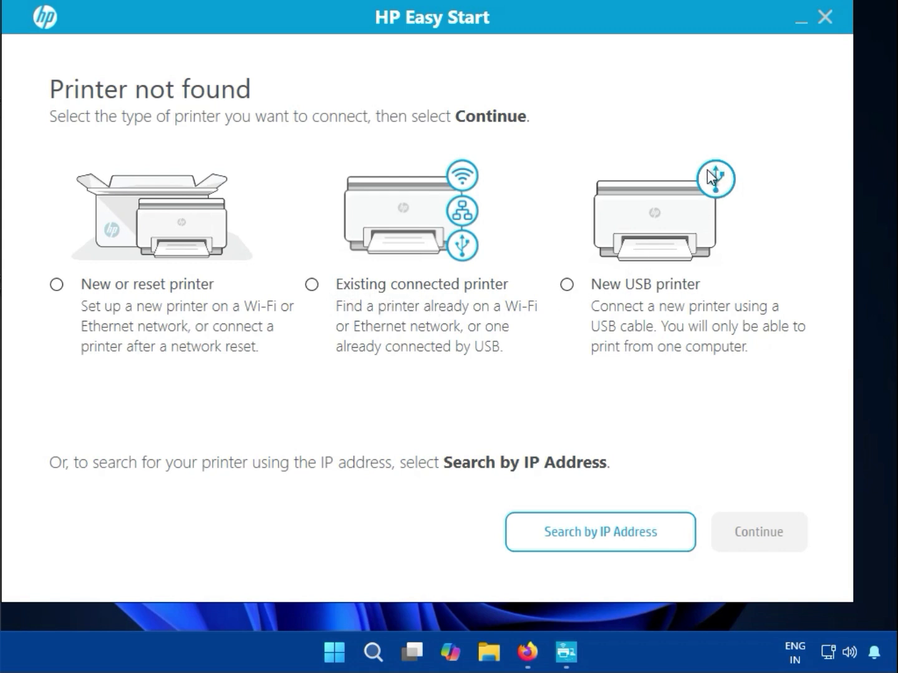
mouse_move(716, 185)
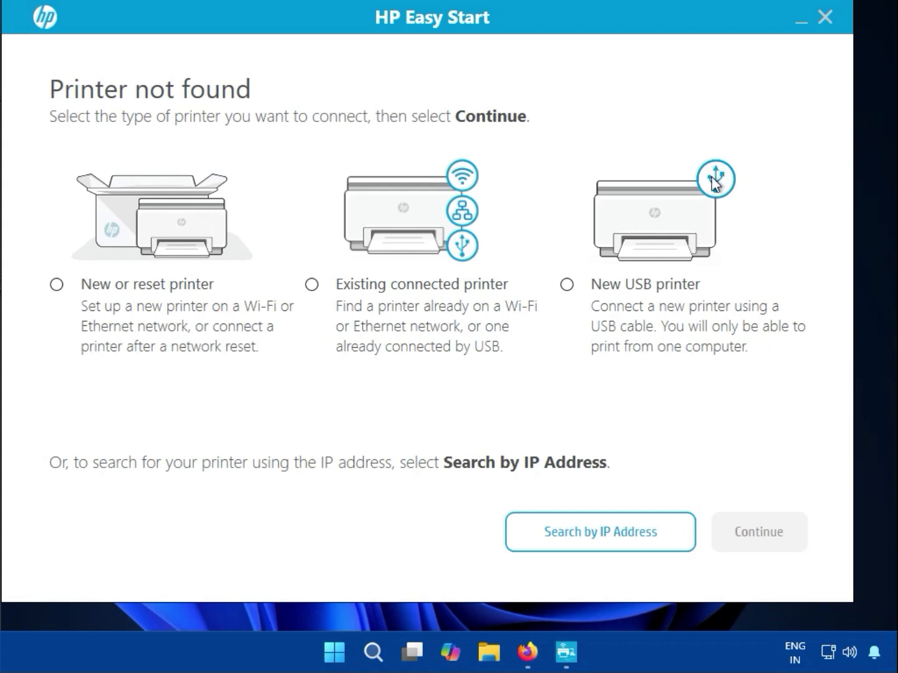
mouse_move(599, 337)
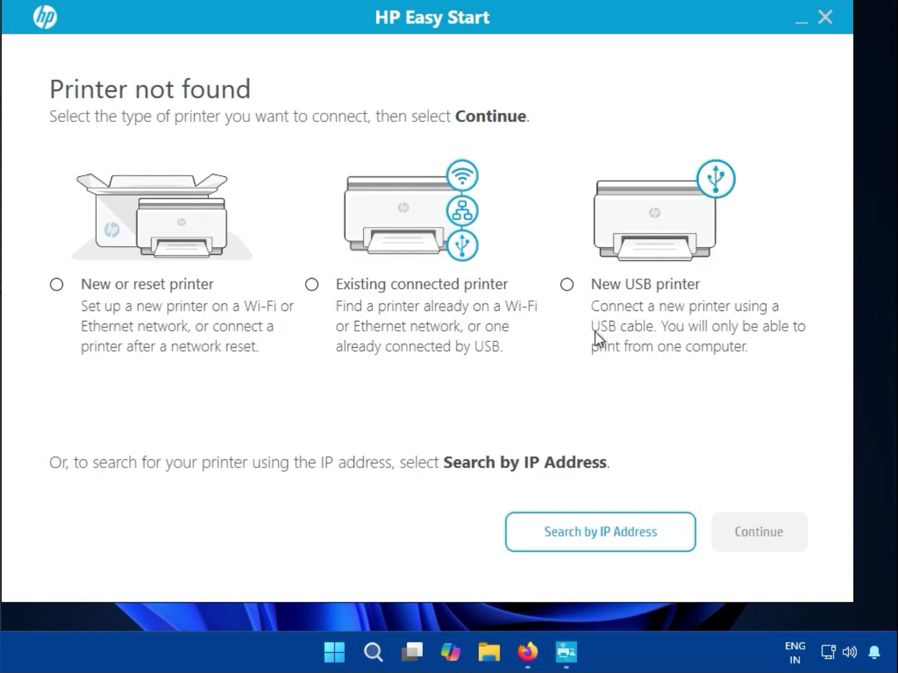
mouse_move(573, 292)
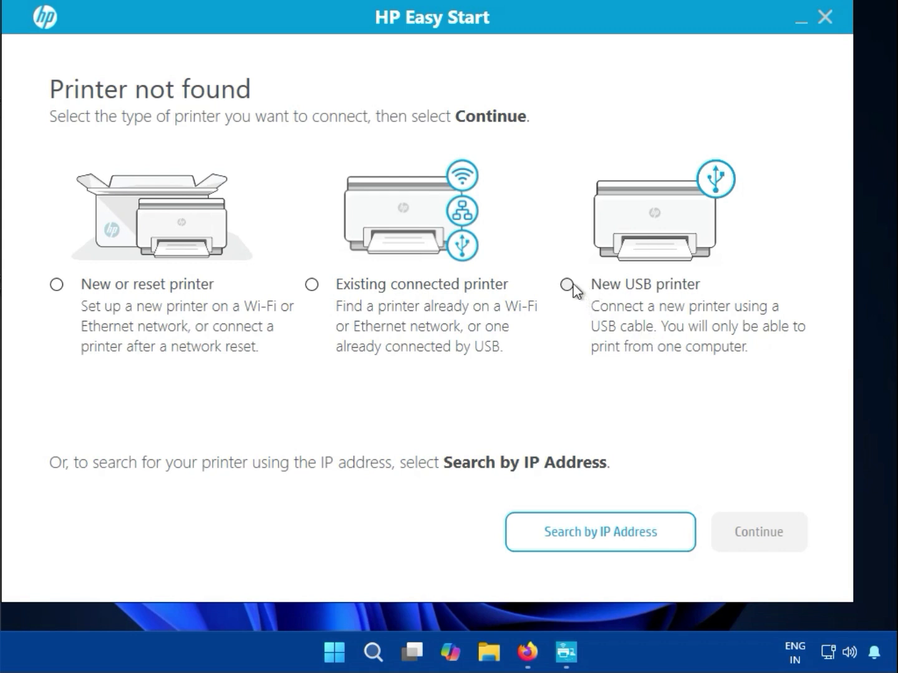
mouse_move(564, 593)
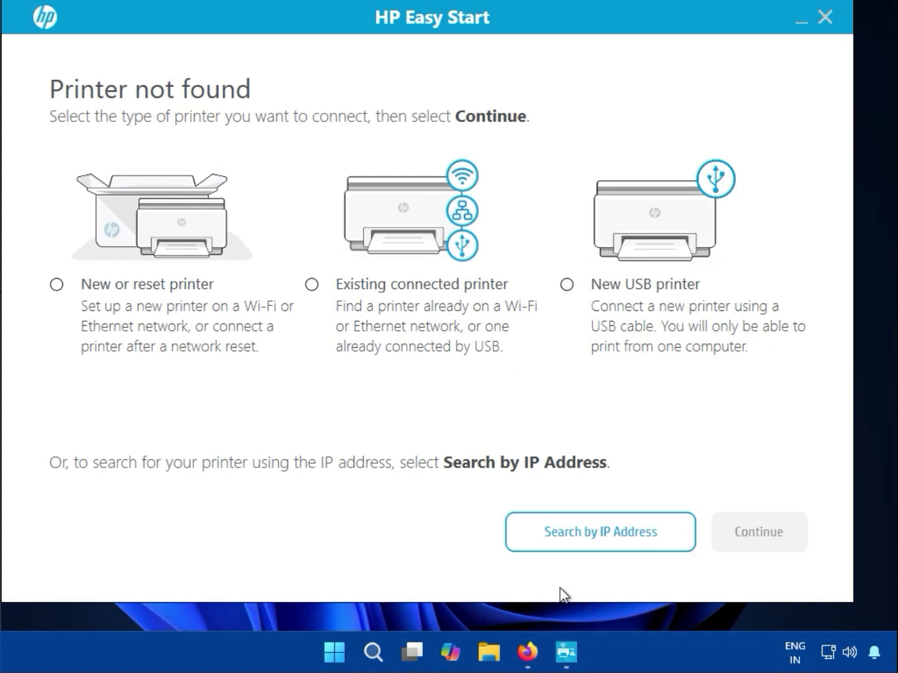
mouse_move(286, 293)
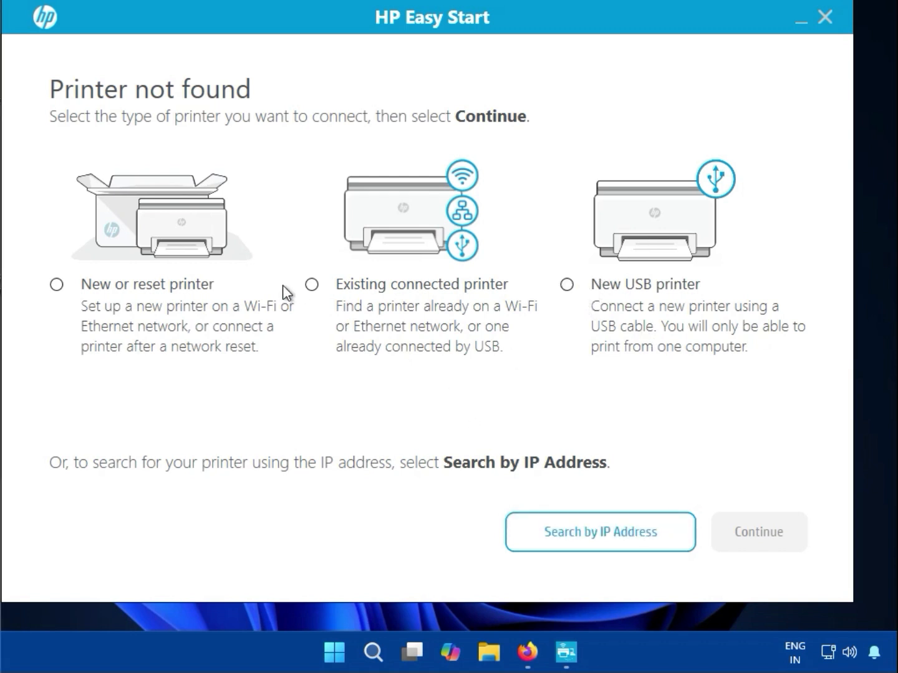
mouse_move(317, 293)
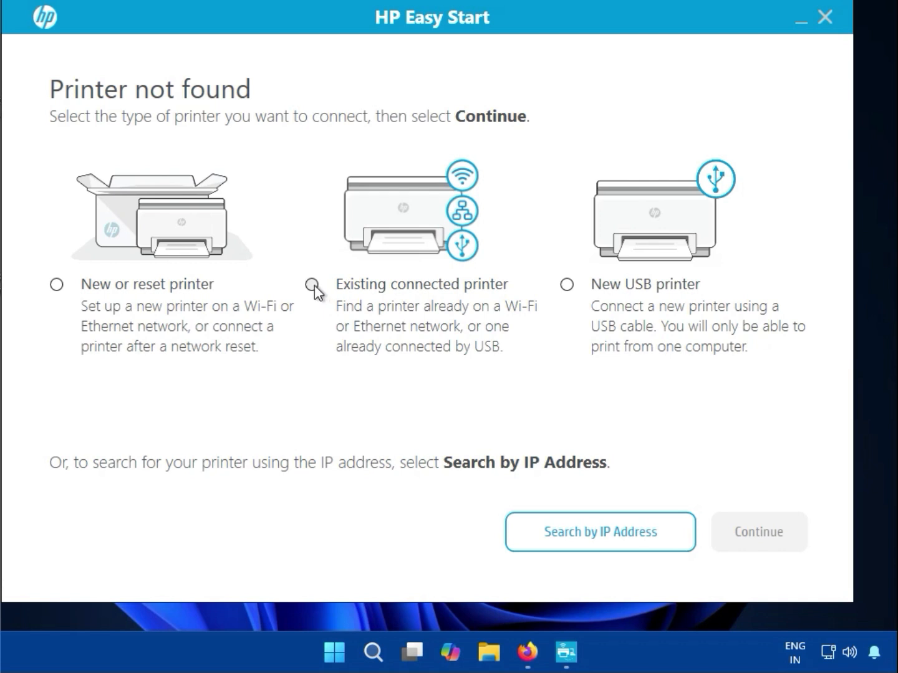
mouse_move(454, 215)
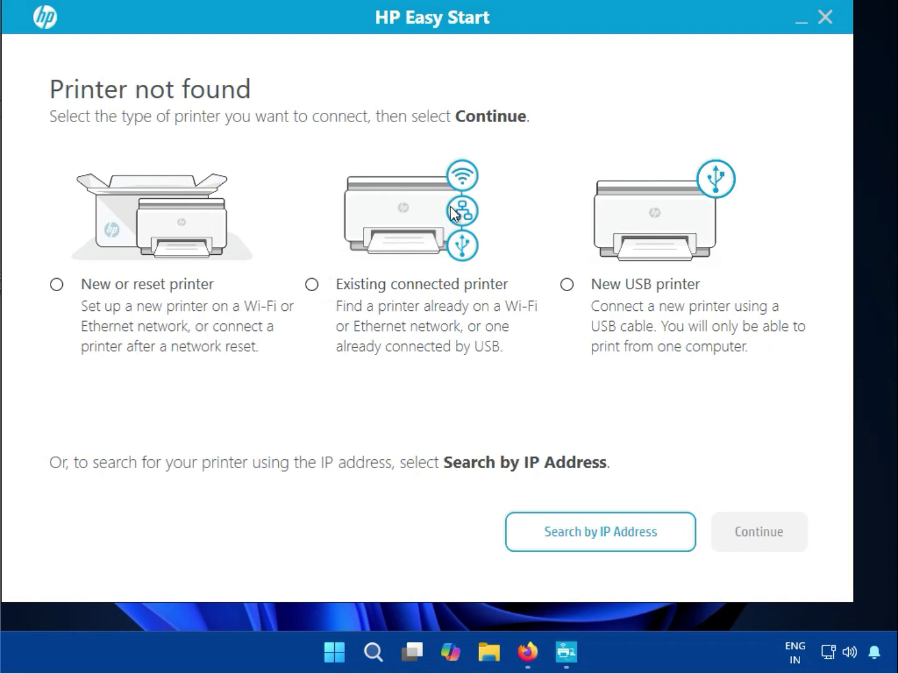
mouse_move(464, 257)
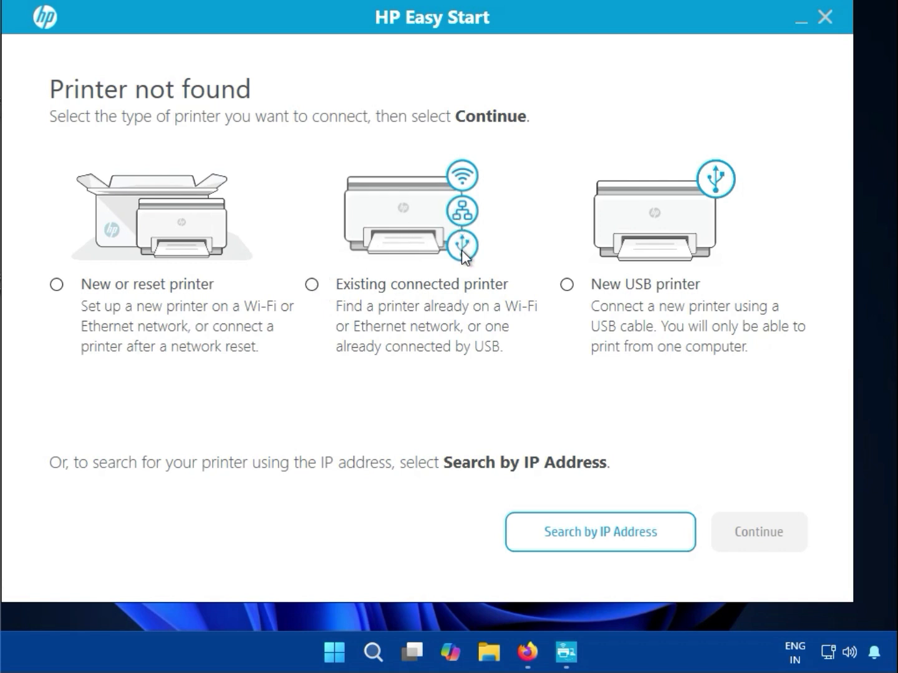
mouse_move(398, 276)
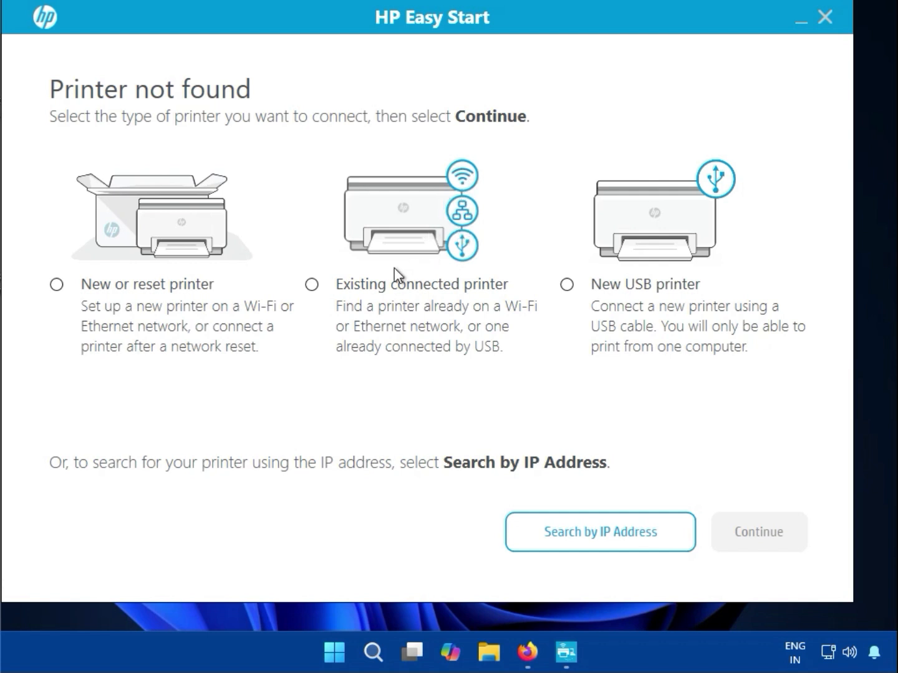
Select 'Existing connected printer' on the Printer not found screen.
left_click(312, 285)
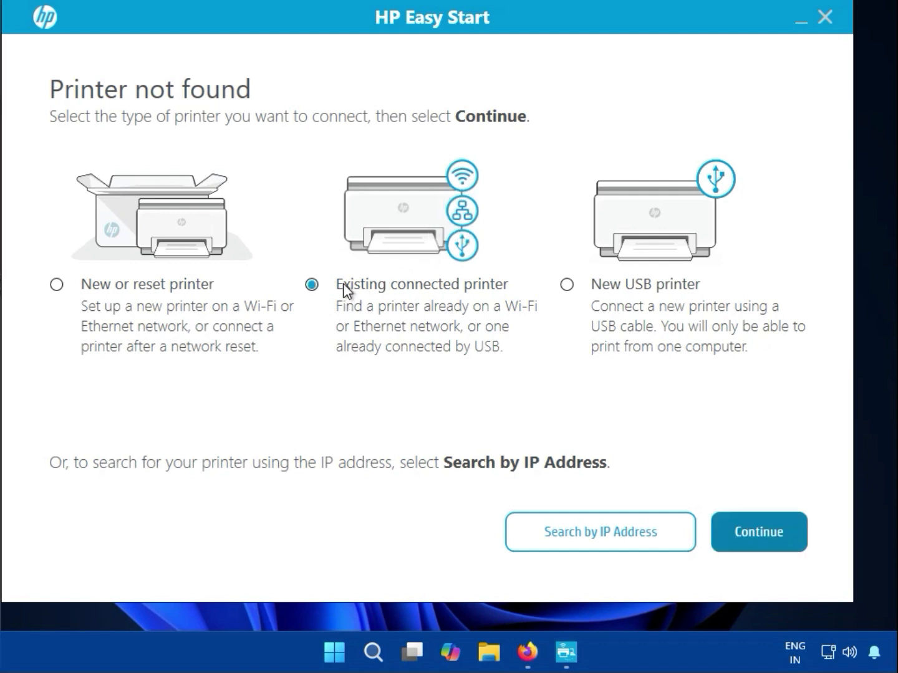
mouse_move(156, 290)
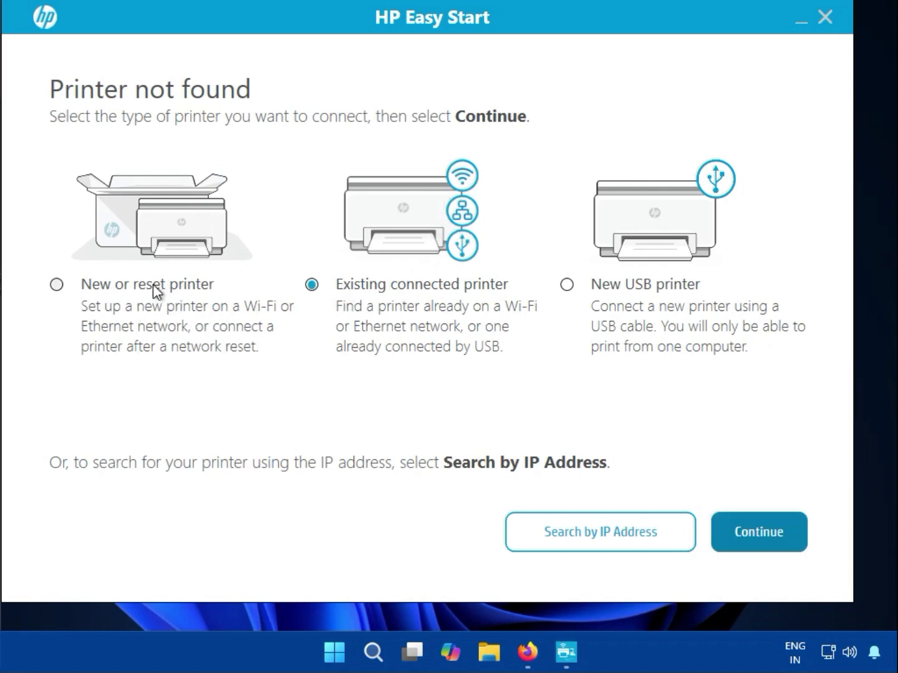
Continue to begin searching for the existing connected printer.
left_click(758, 531)
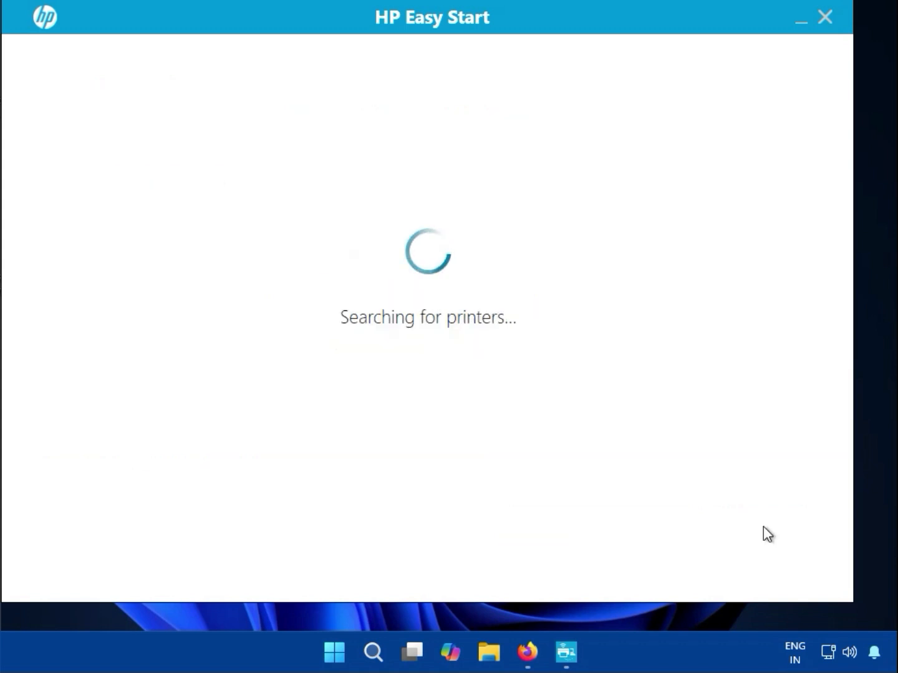
mouse_move(592, 573)
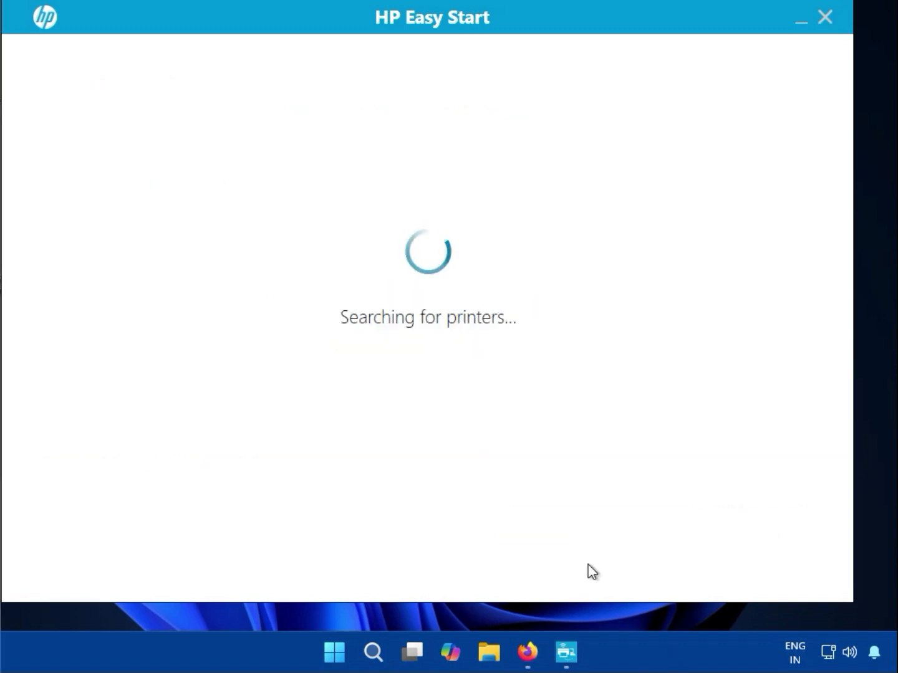
mouse_move(446, 330)
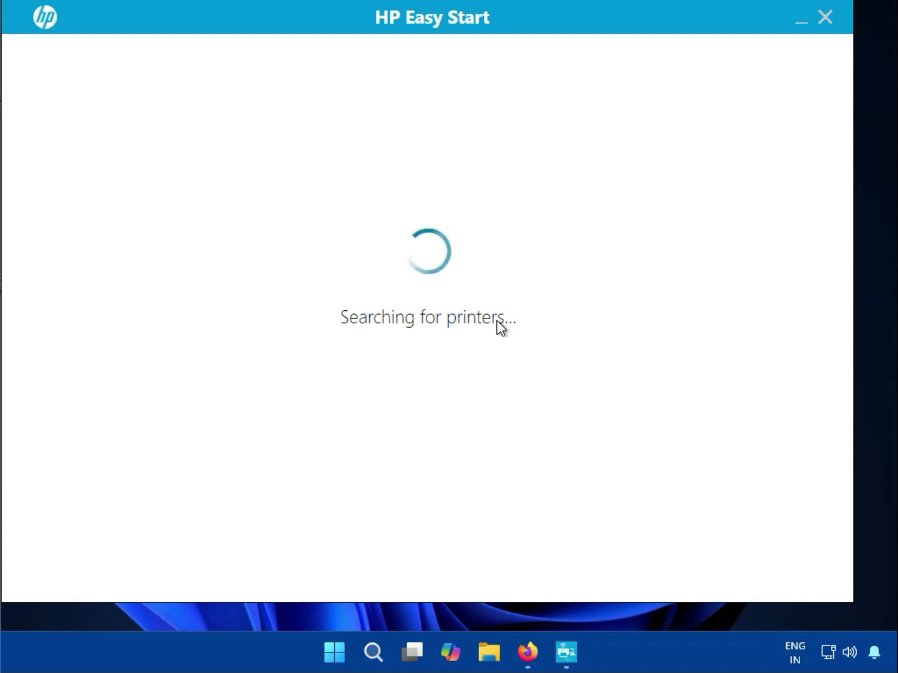
mouse_move(397, 344)
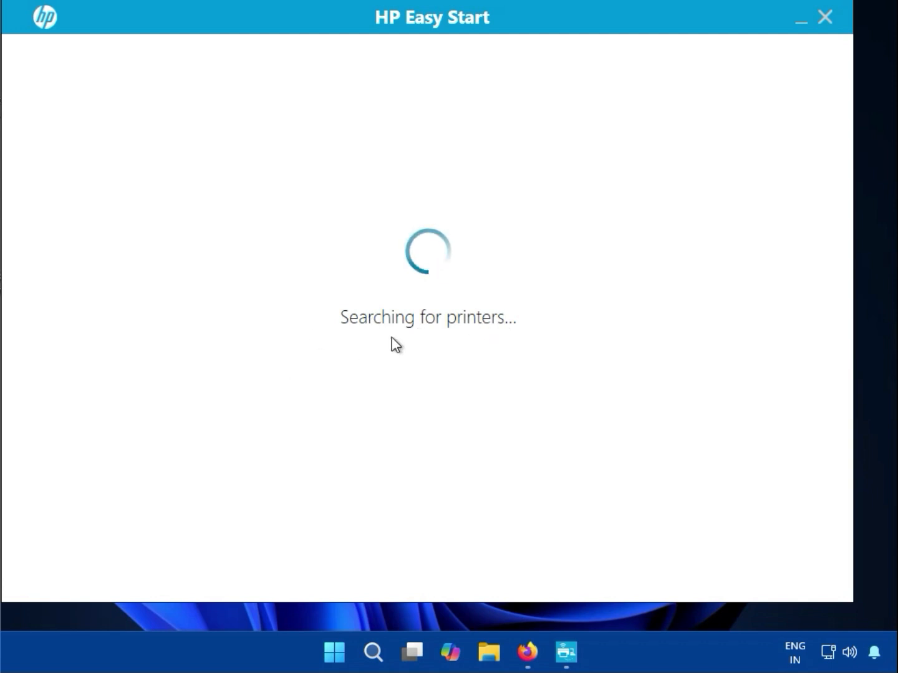
mouse_move(348, 366)
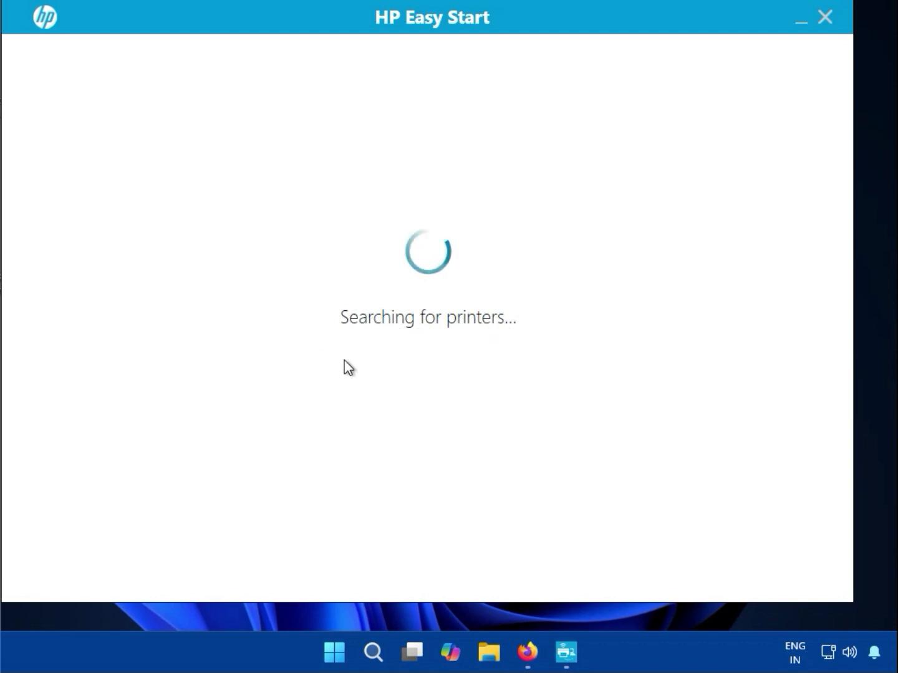
mouse_move(591, 511)
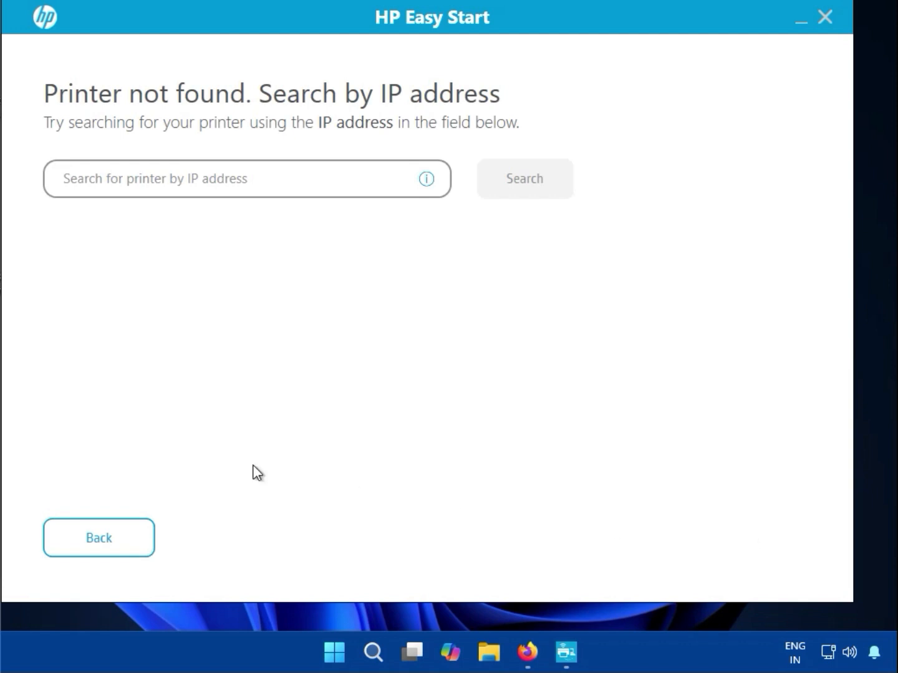
mouse_move(202, 188)
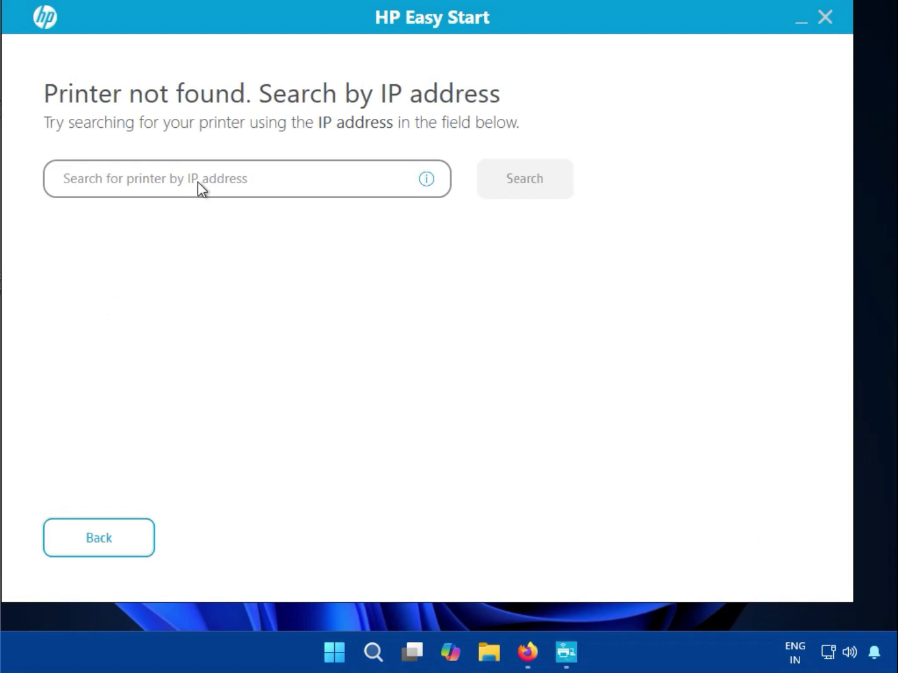
mouse_move(130, 189)
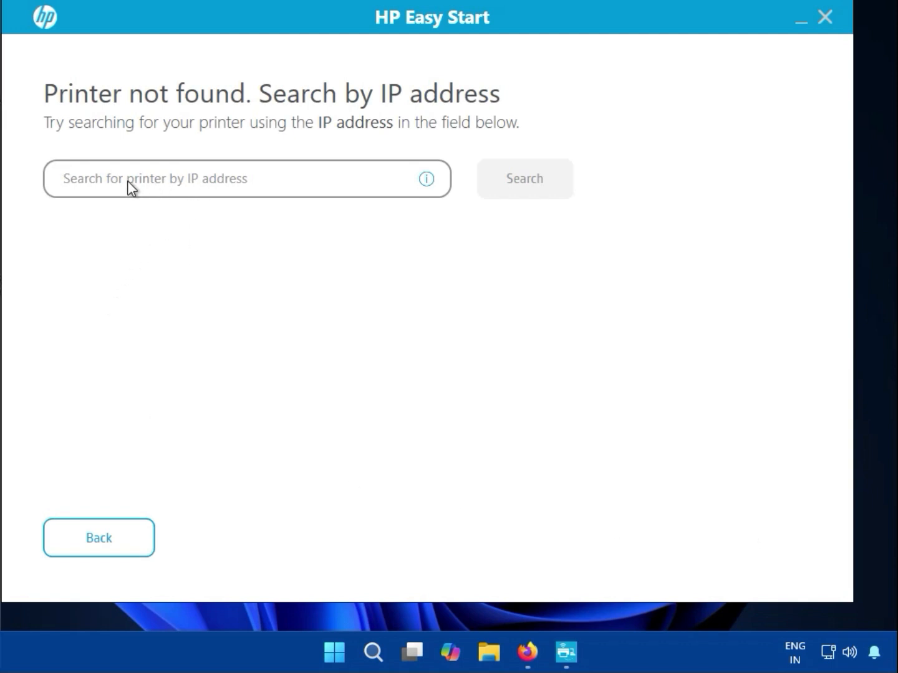
Enter 192.168.0.10 in the 'Search for printer by IP address' field.
type("192.168")
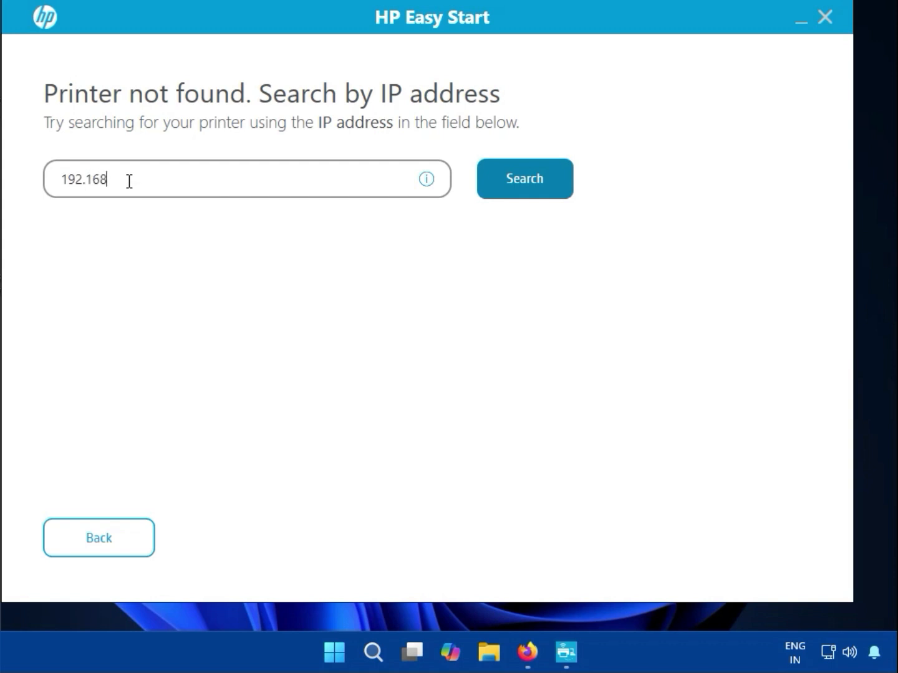
type(".")
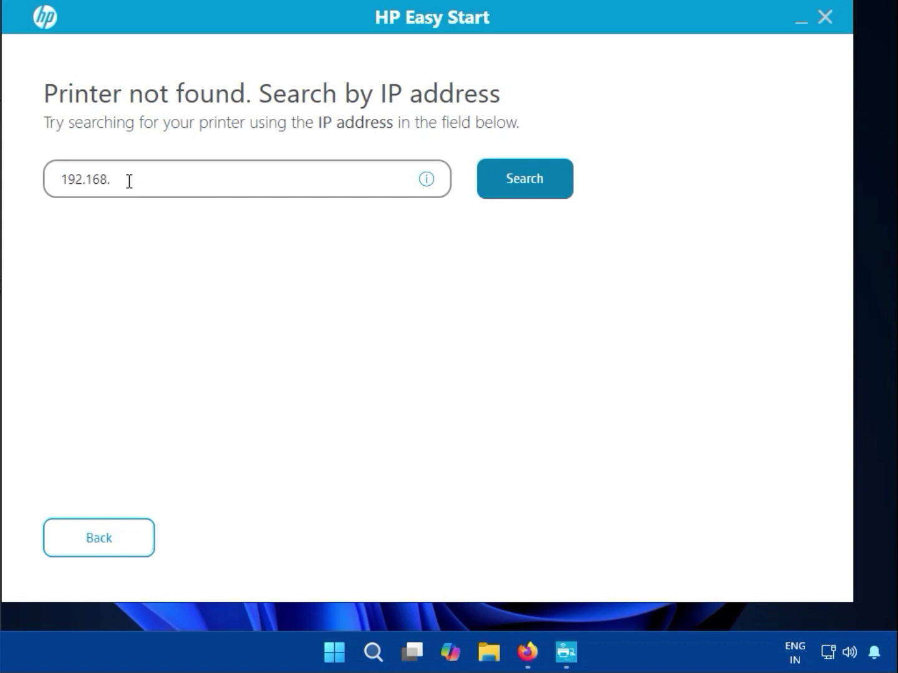
type("0.1")
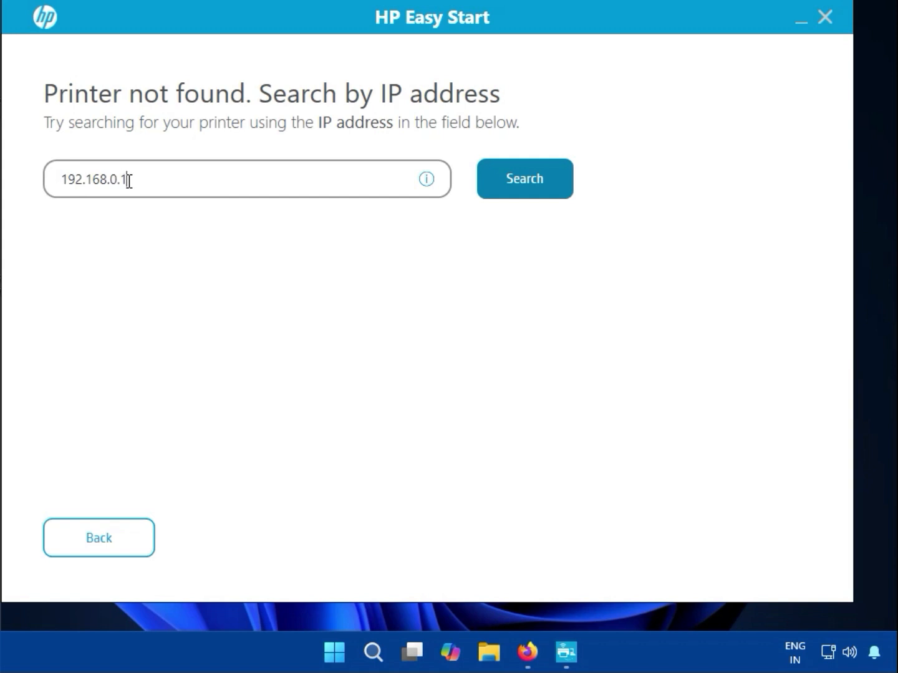
type("0")
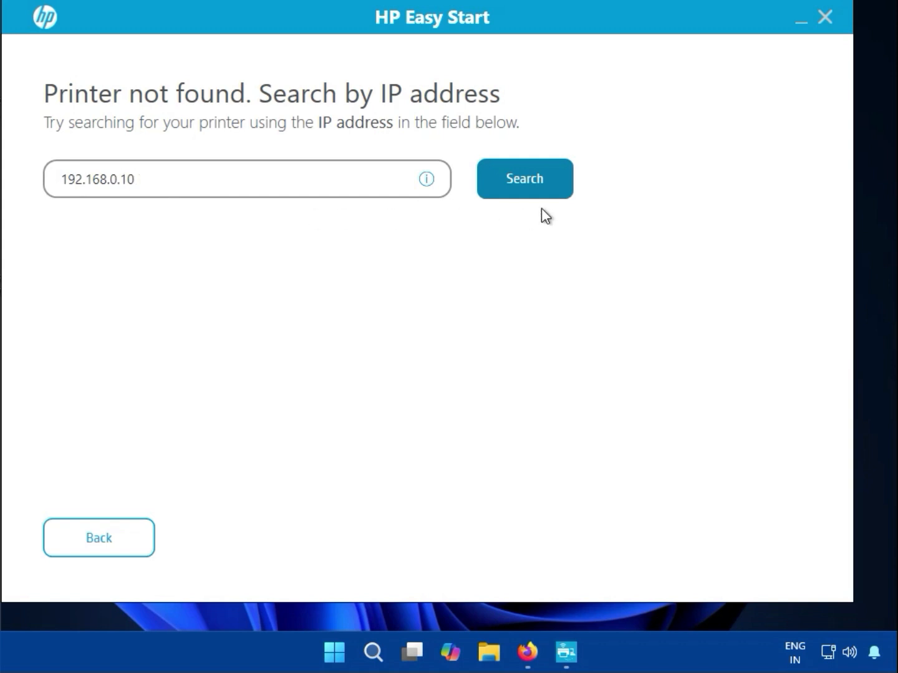
mouse_move(547, 550)
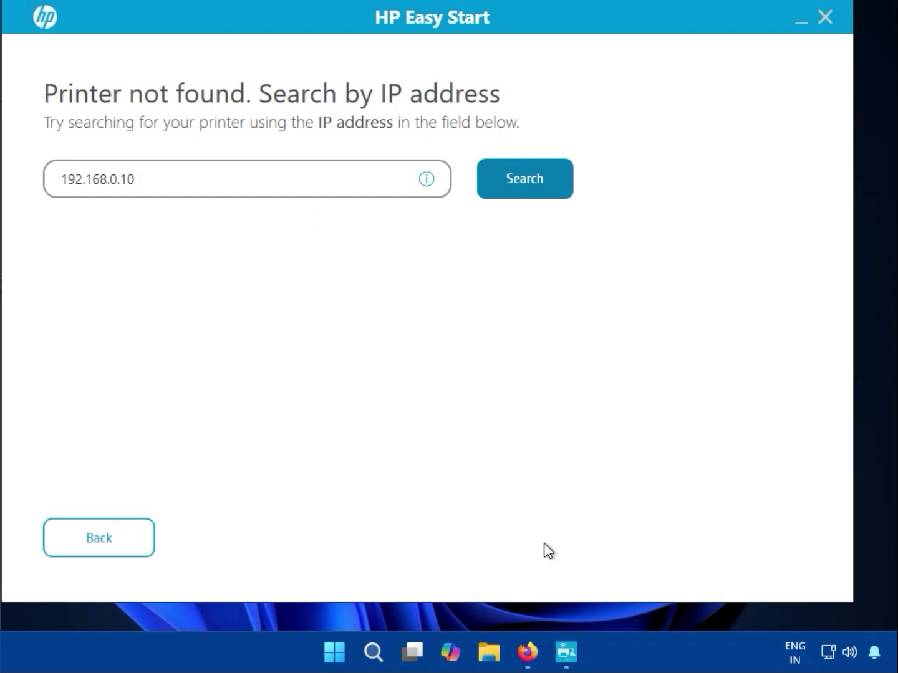